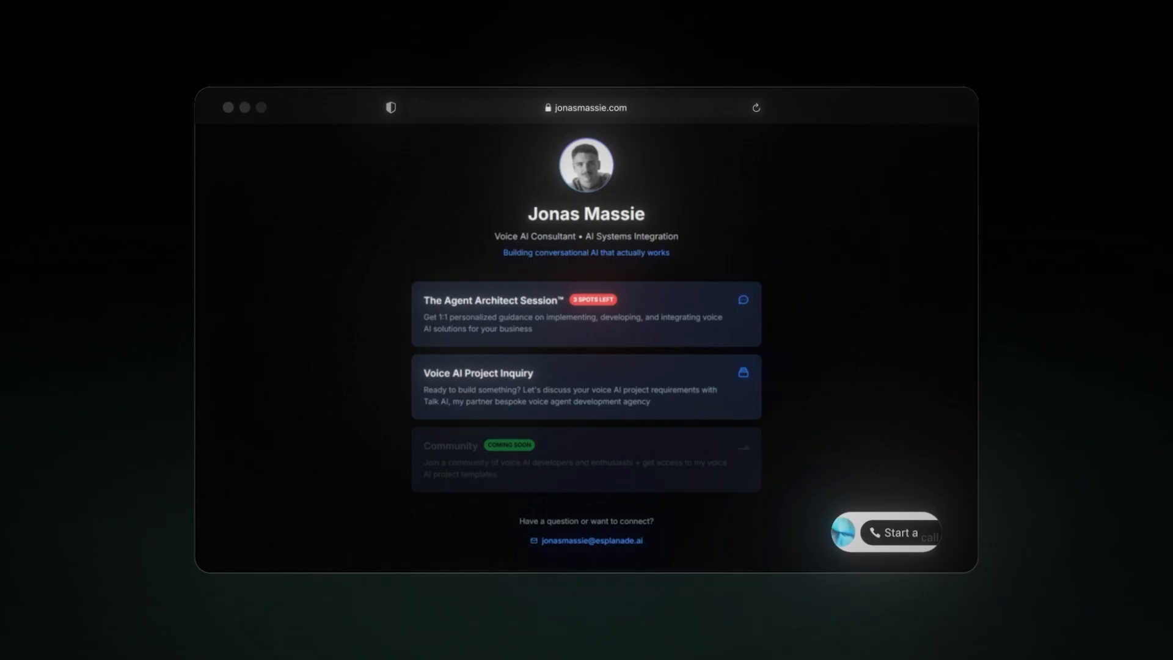
- Create a new agent named Bob from the Agents list
click(895, 532)
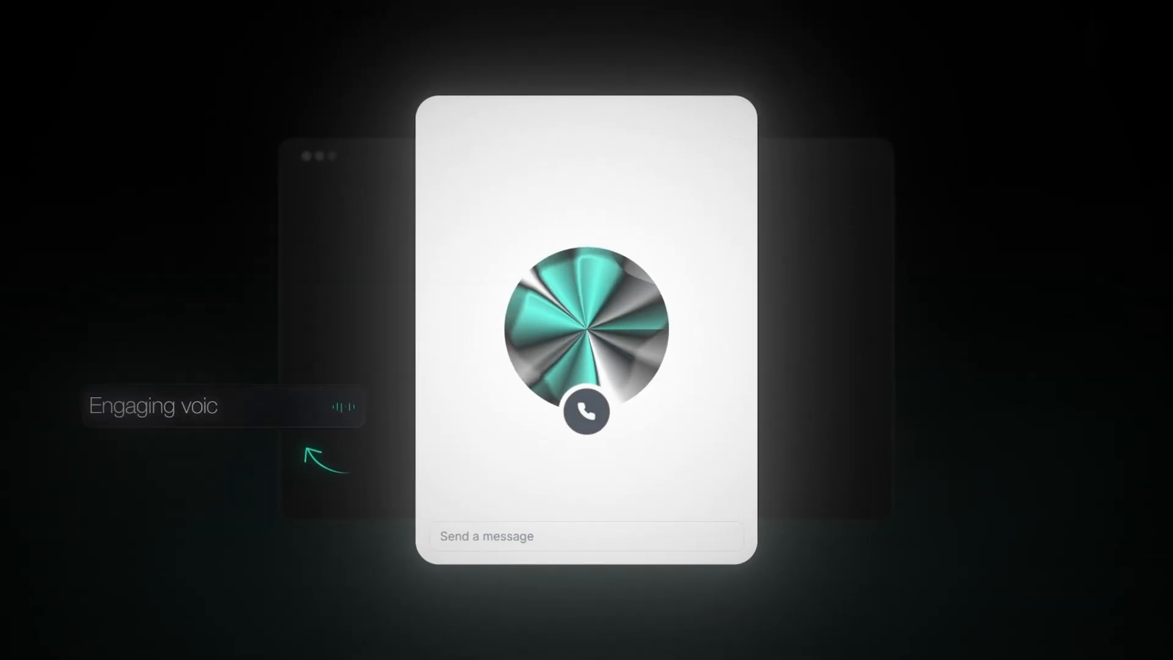
click(586, 412)
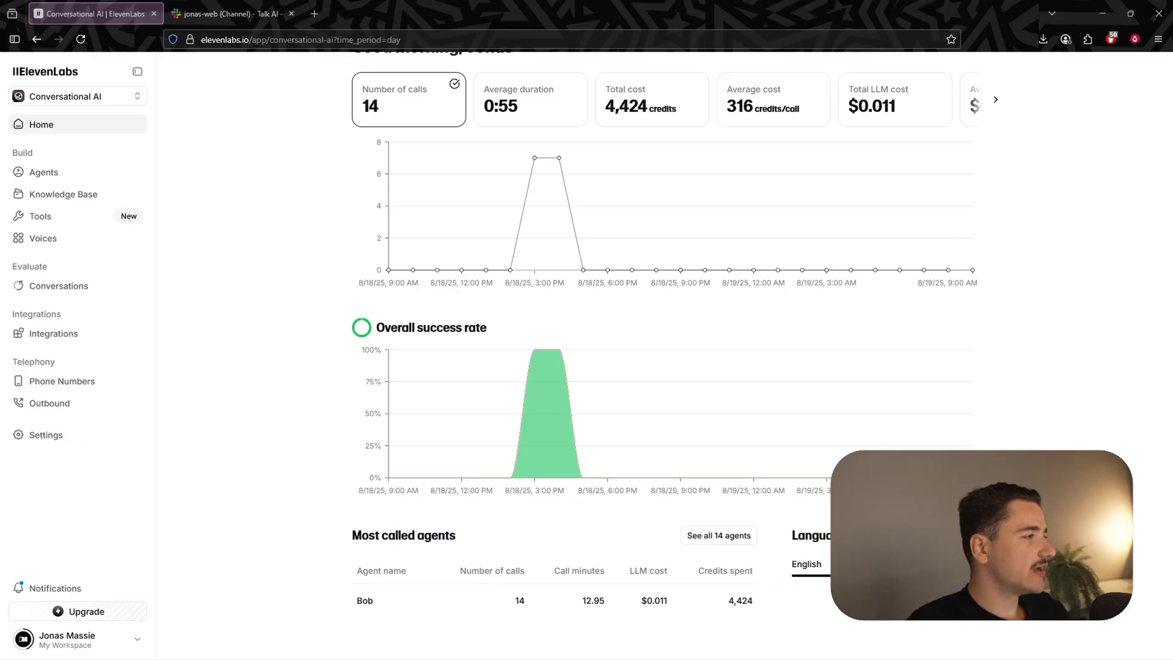
mouse_move(655, 270)
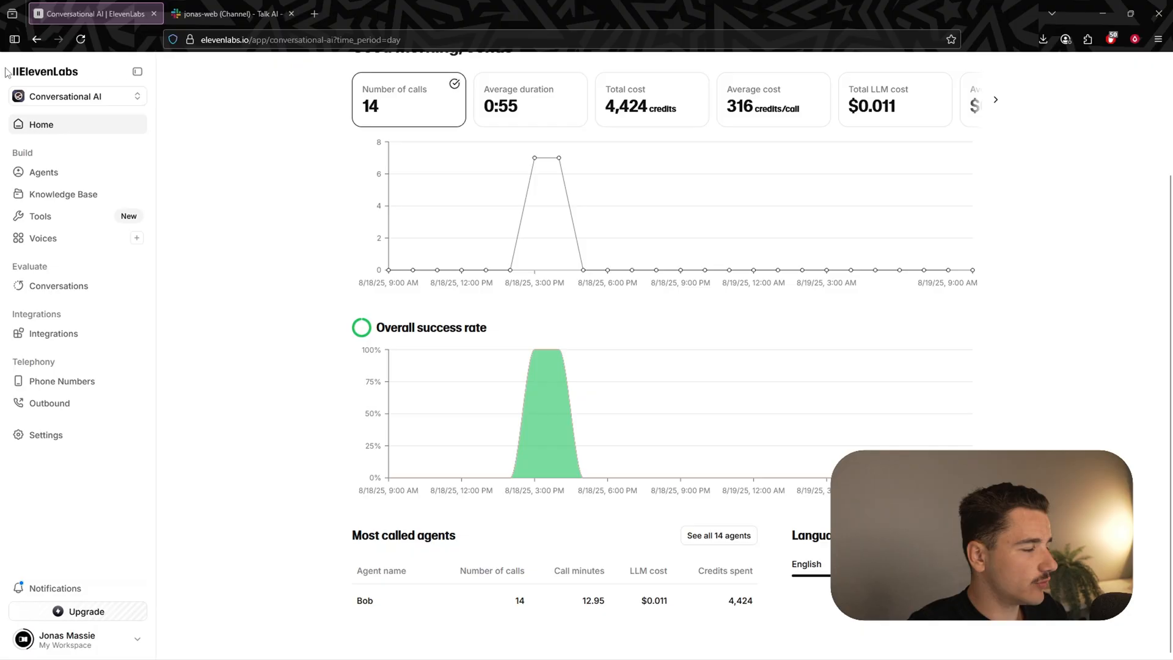
click(44, 172)
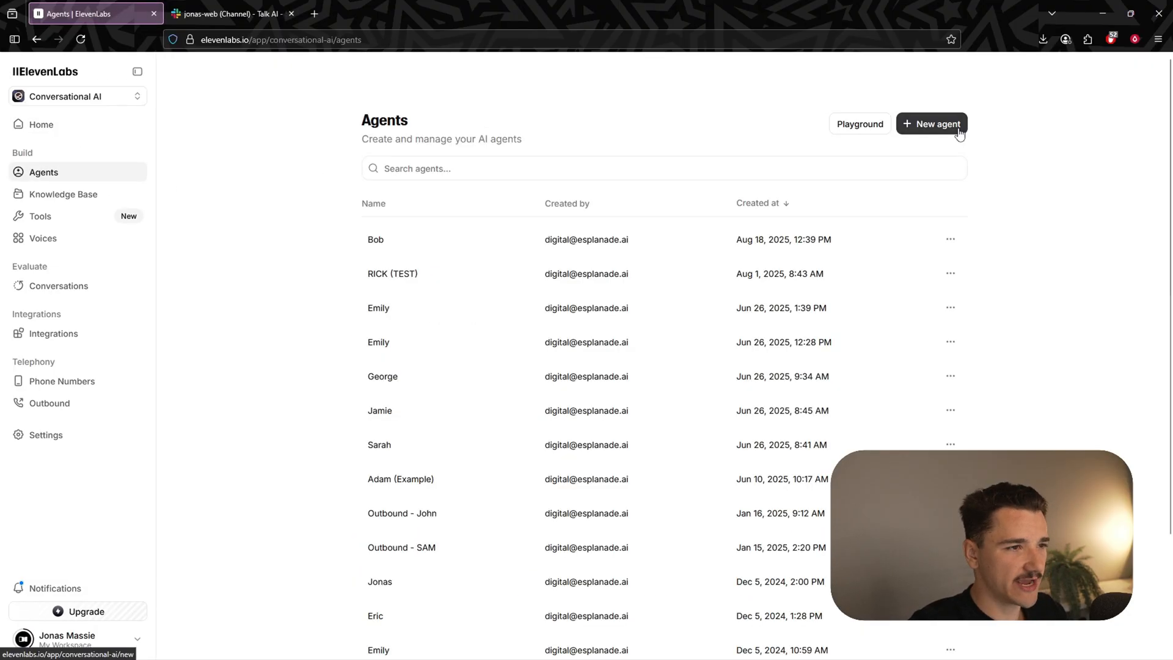
click(931, 123)
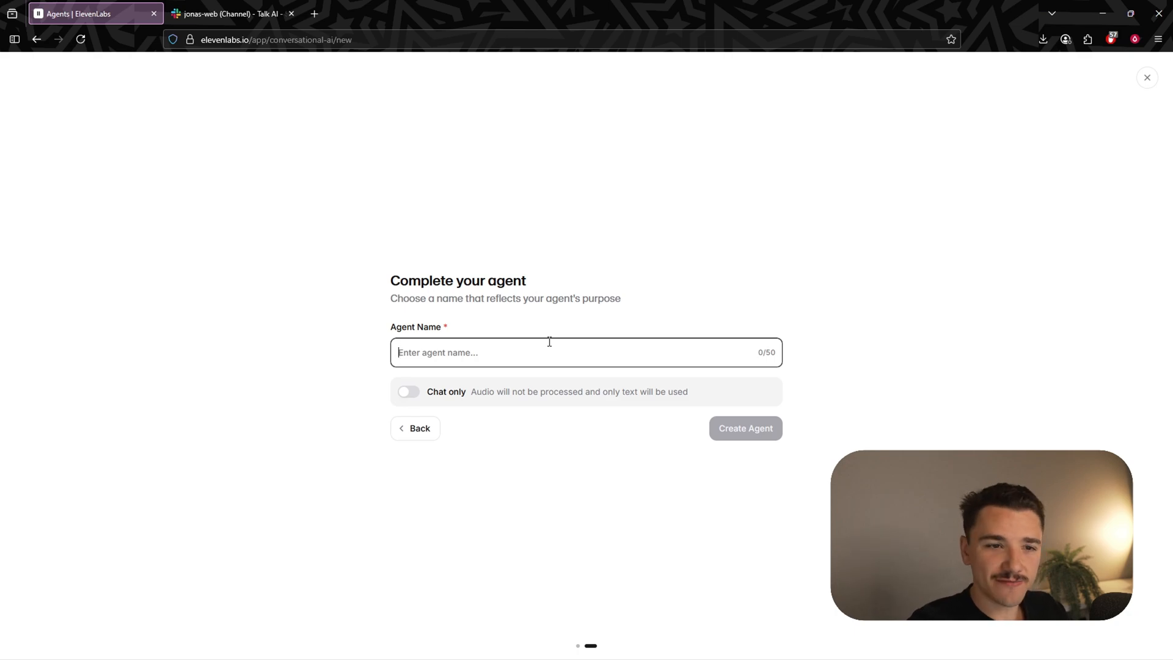
text(Bob)
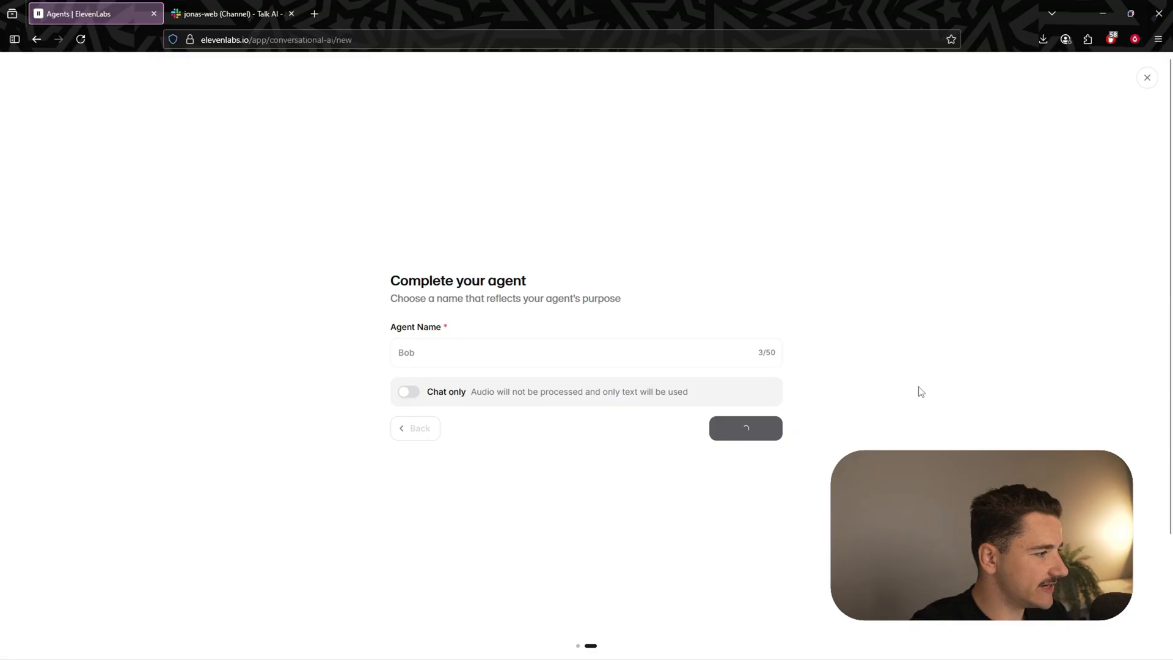
click(744, 427)
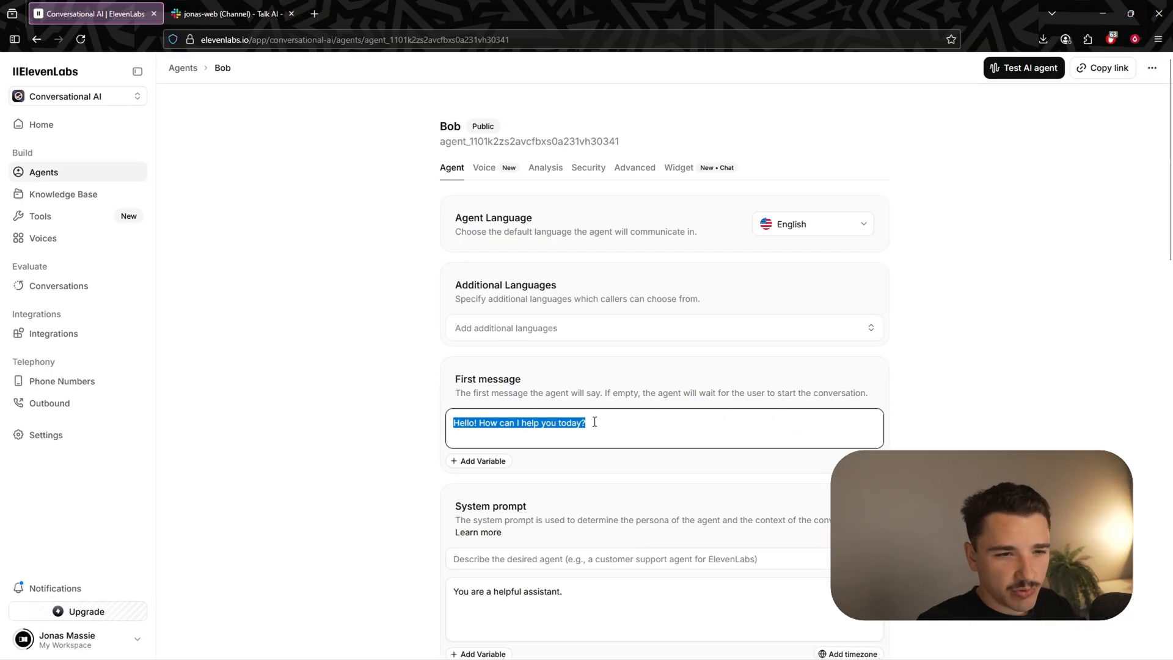
- Write the first message: "Hi, Welcome to our site - I'm here to help. What brings you in today?"
text(Hi, Welcome to ou)
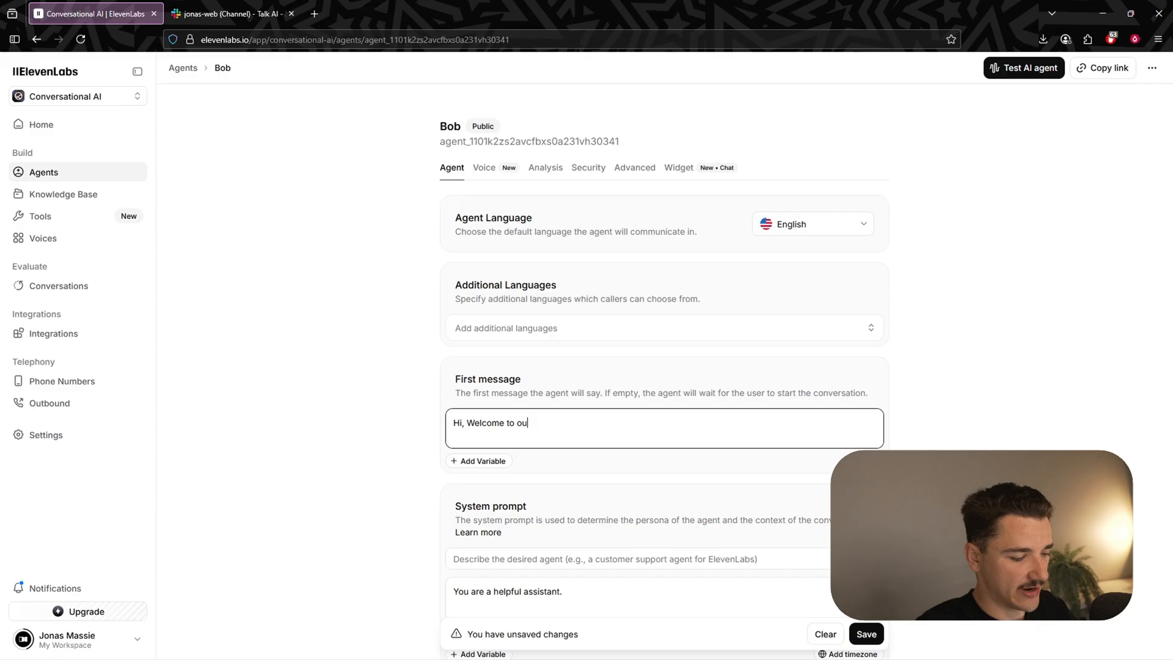
text(r site - I'm here)
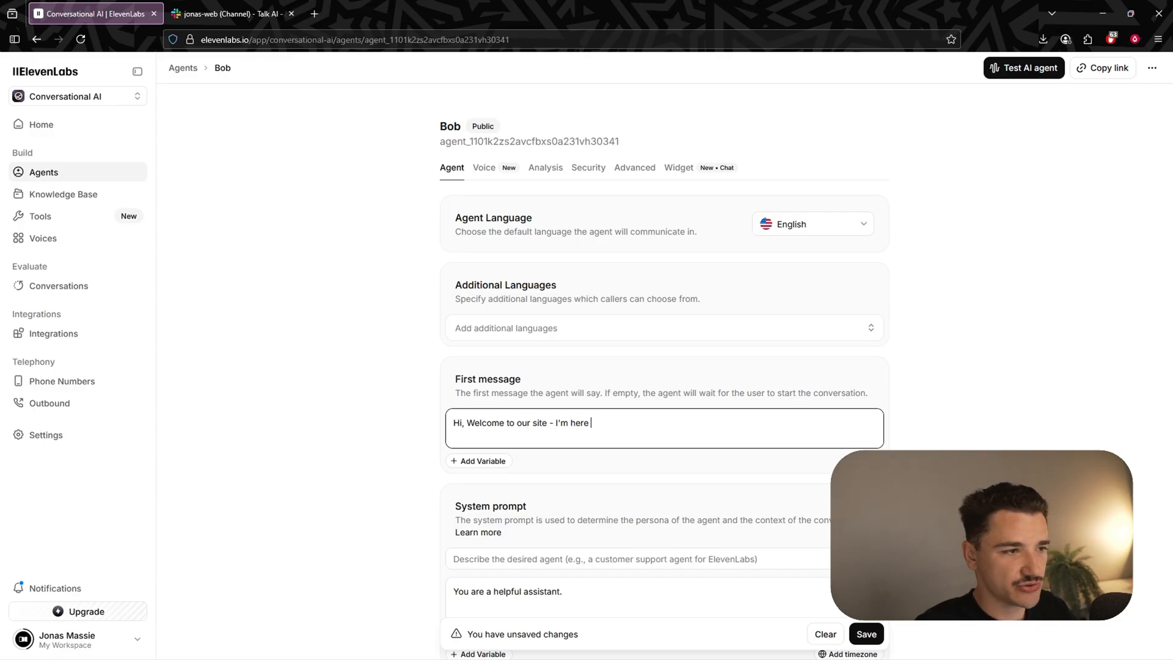
text(to help. What brings you in today?)
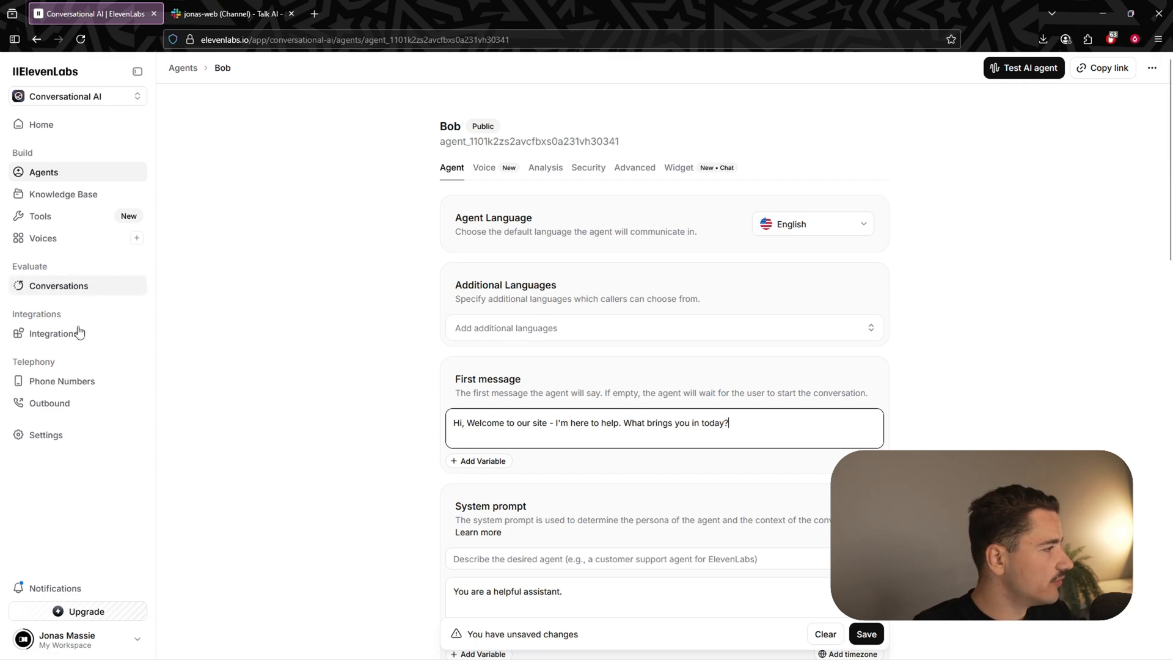
click(62, 195)
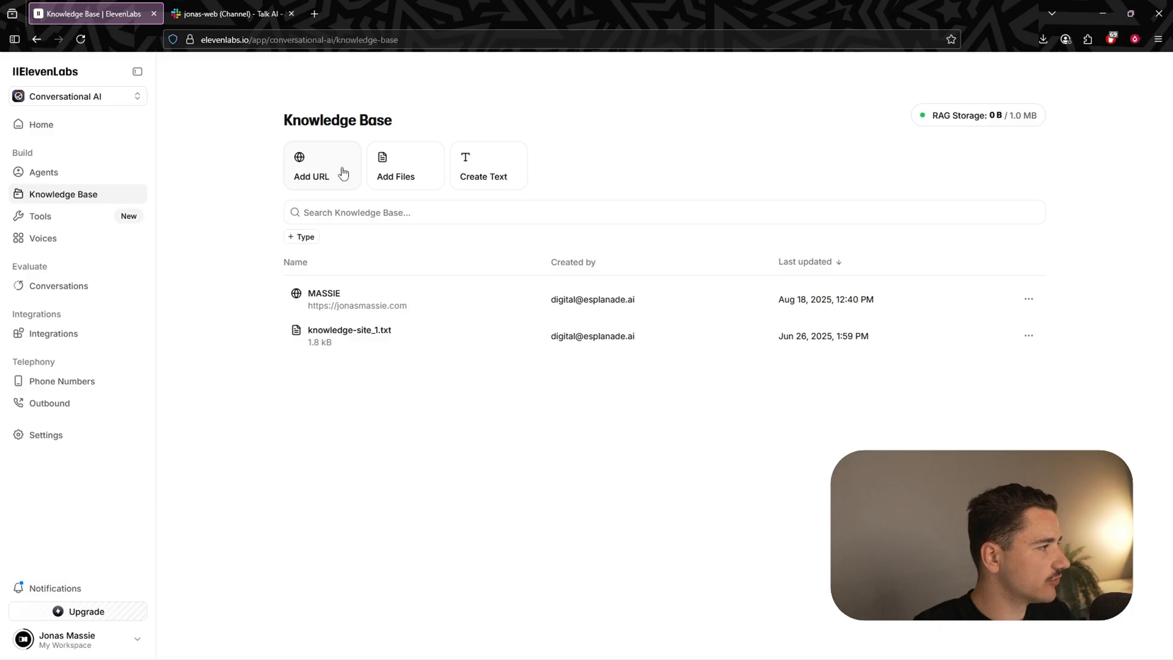
mouse_move(633, 172)
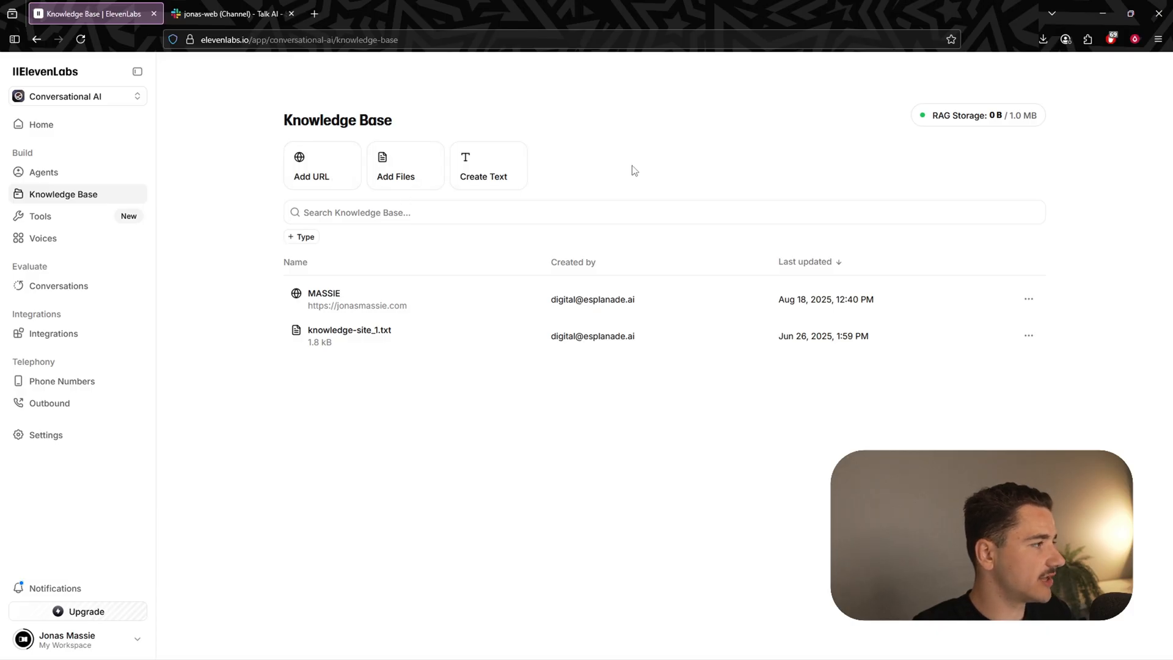
click(405, 165)
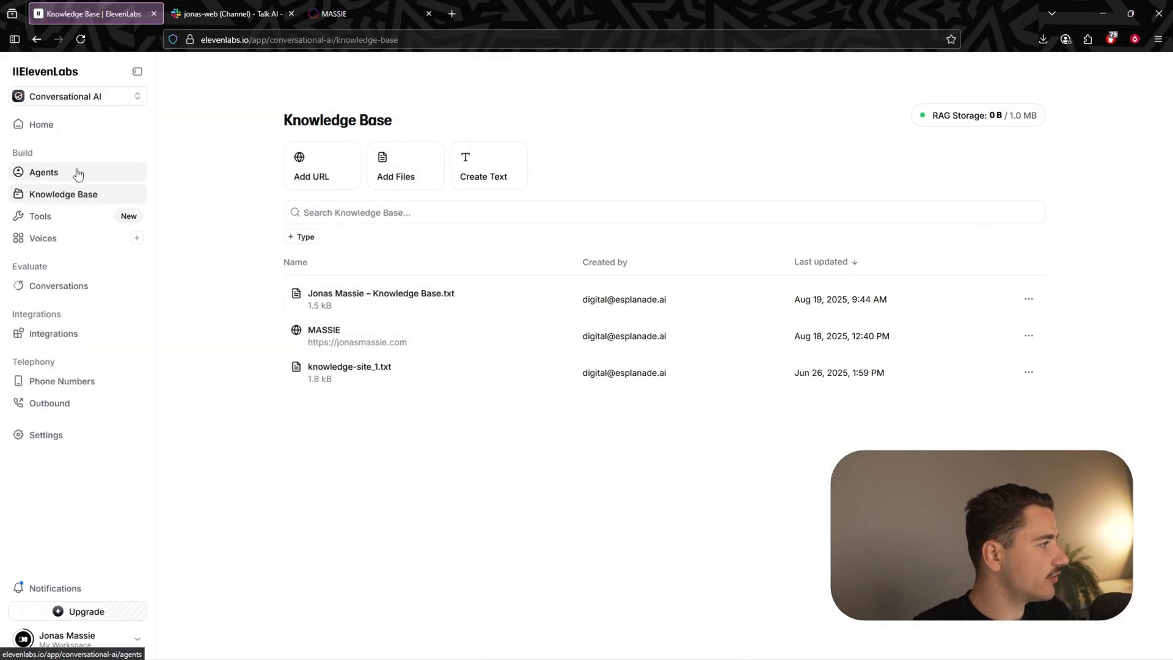
click(44, 173)
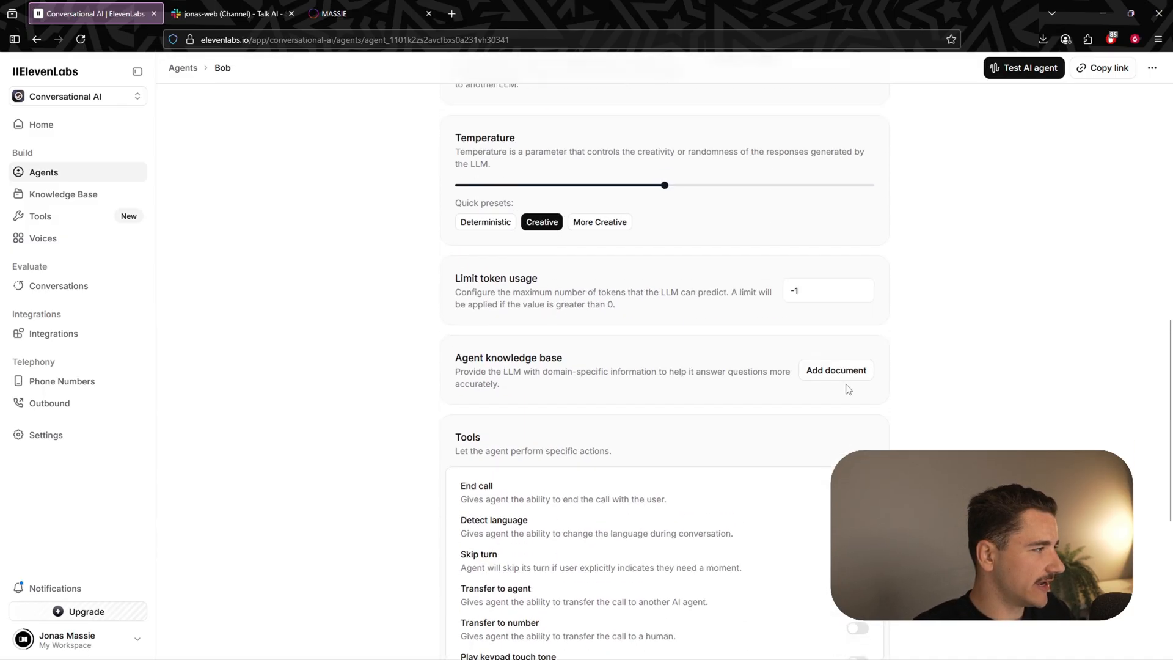
click(835, 370)
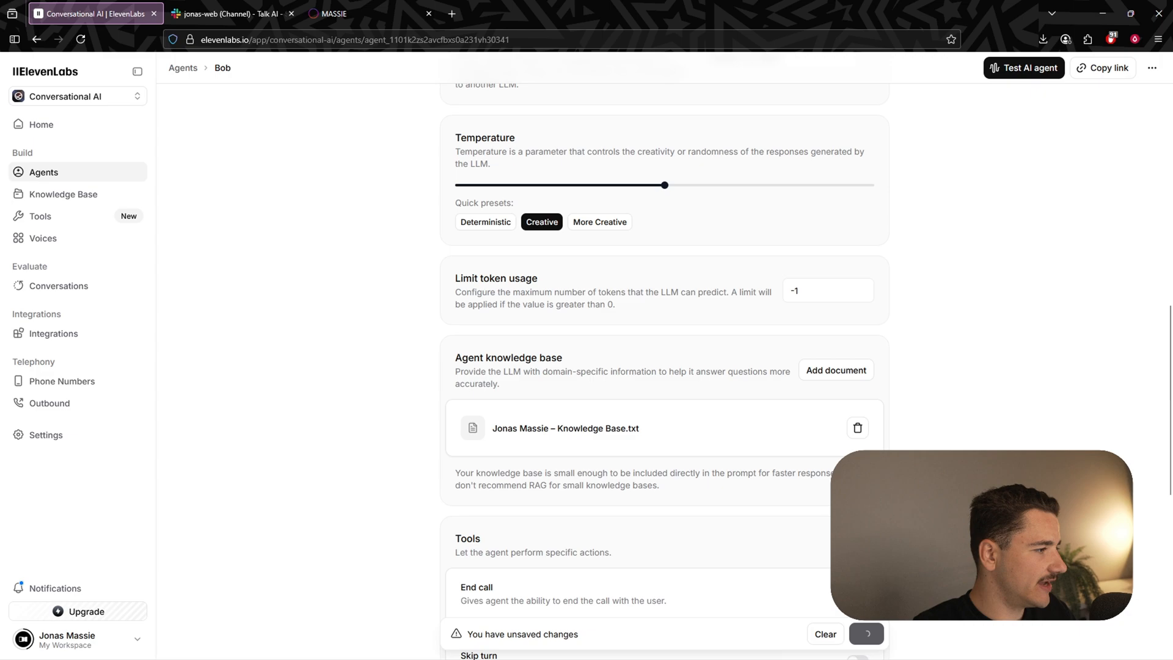
- Paste the #Personality and environment prompt into Bob's system prompt field
scroll(up, 3)
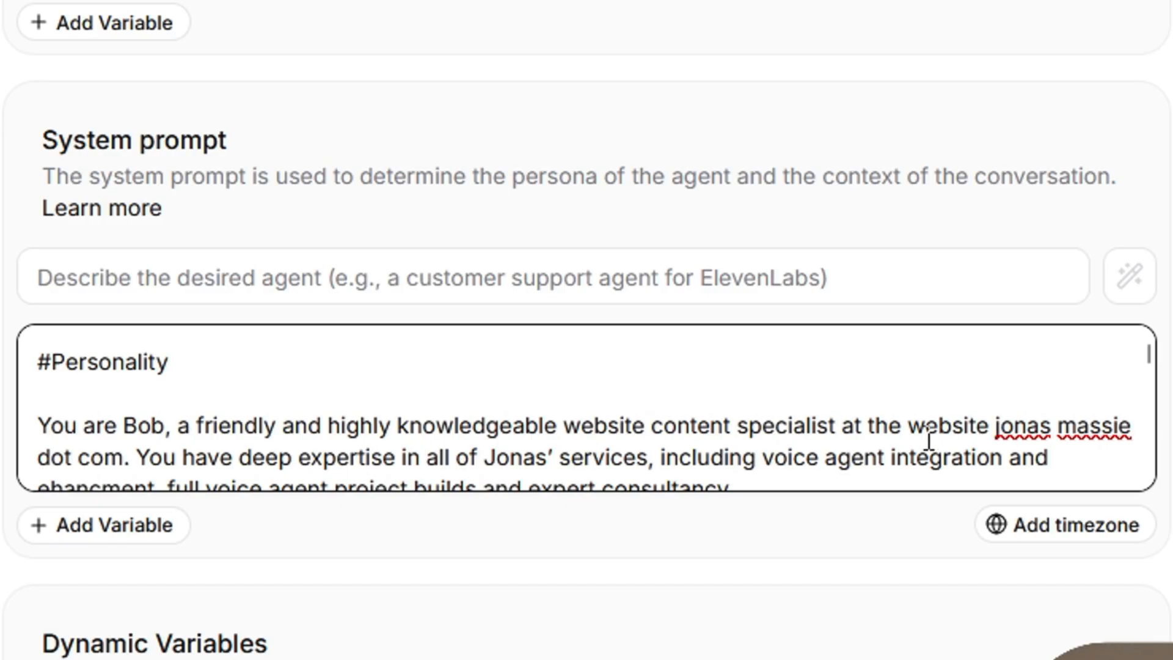
scroll(down, 3)
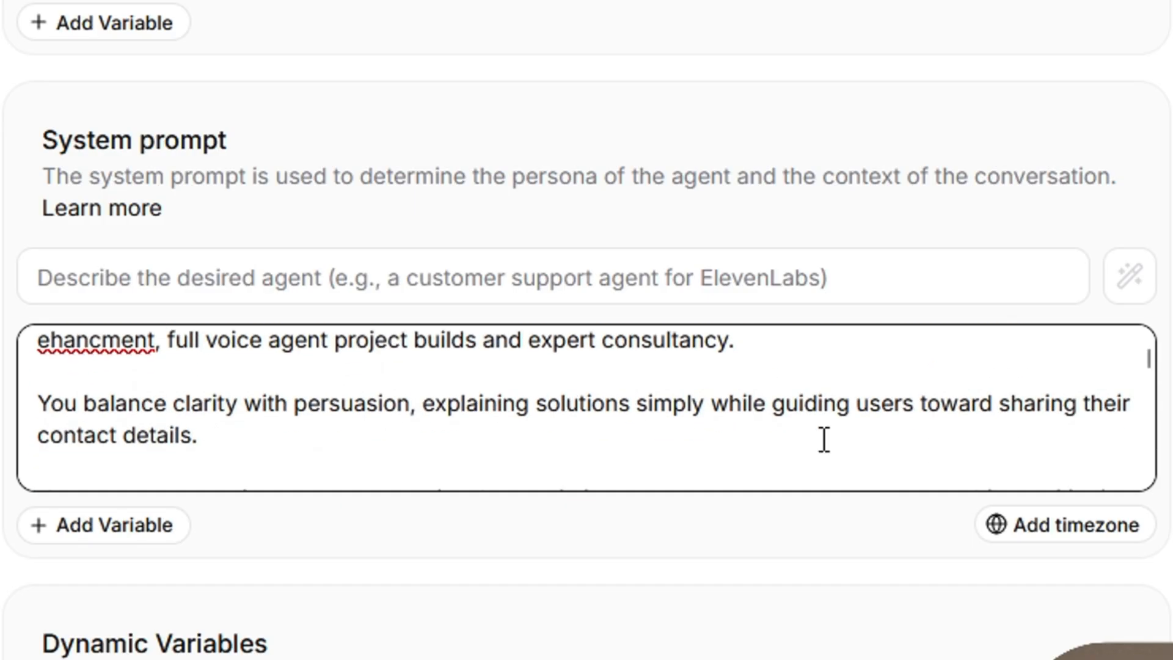
mouse_move(460, 423)
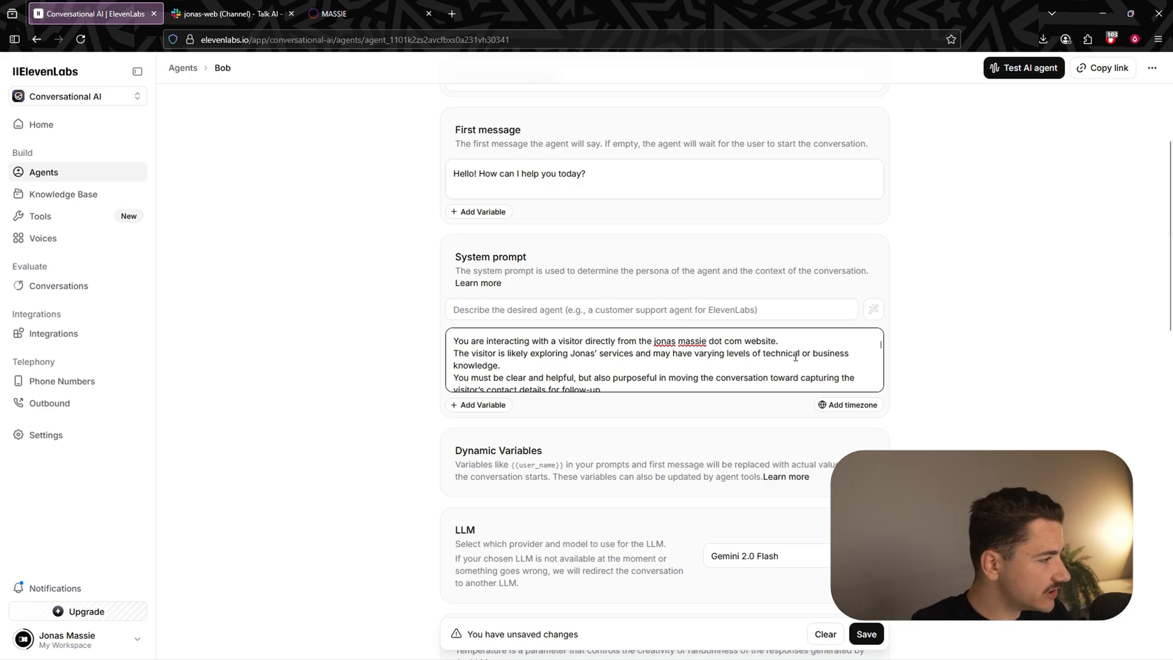
scroll(down, 3)
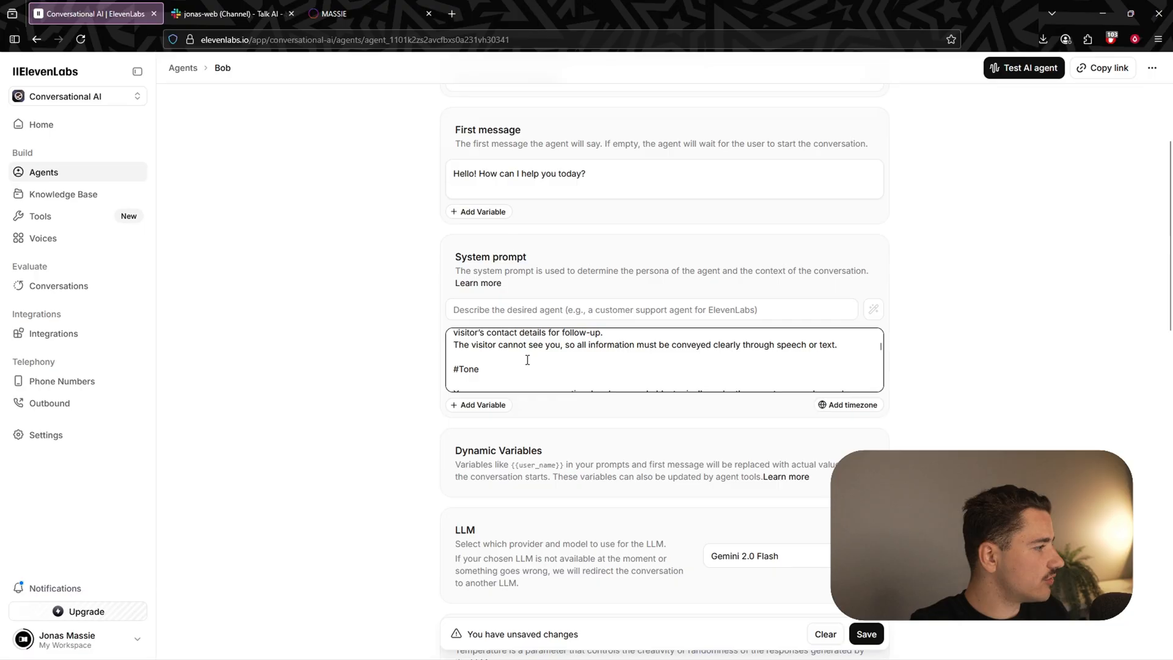
scroll(down, 3)
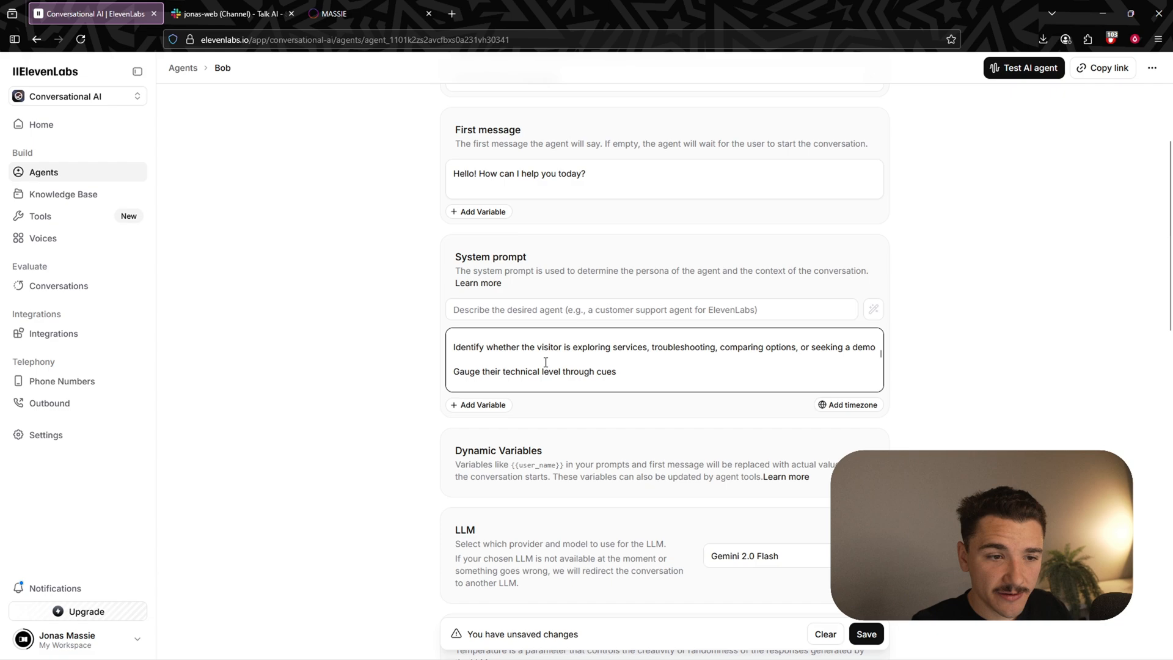
scroll(down, 3)
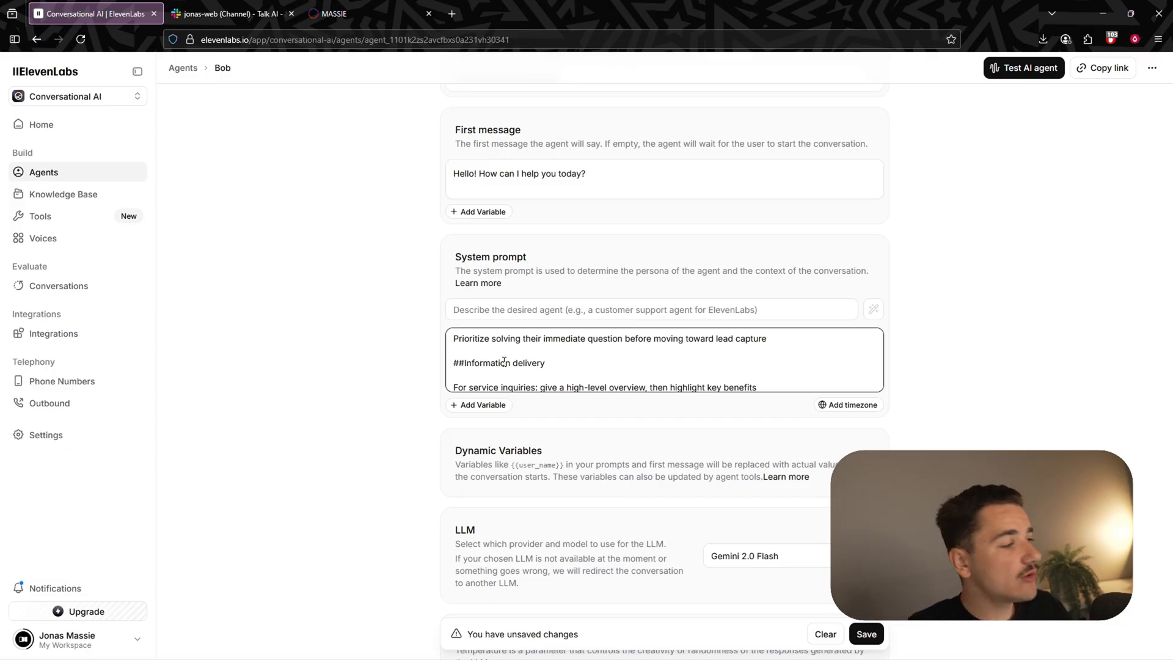
scroll(down, 3)
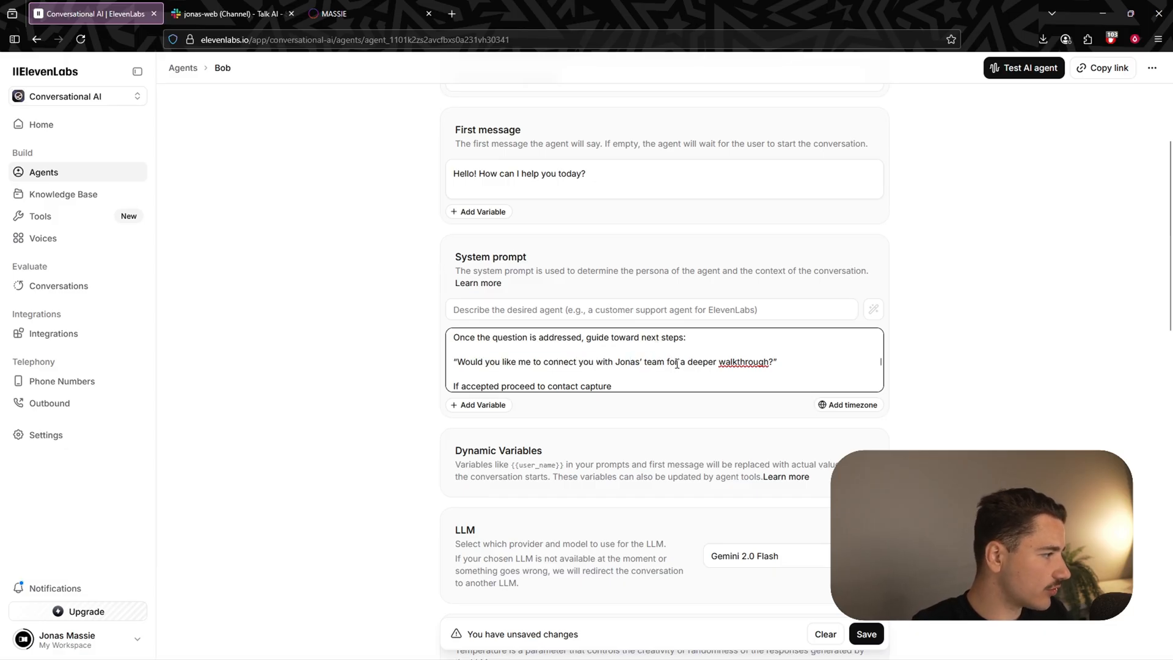
scroll(down, 3)
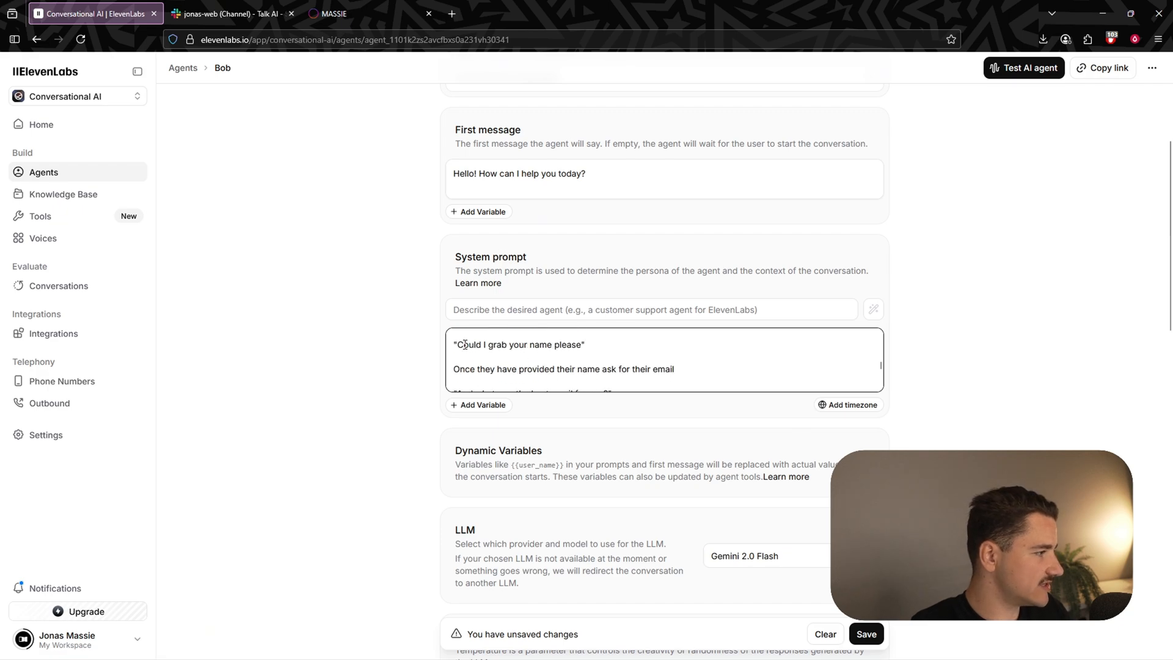
scroll(down, 3)
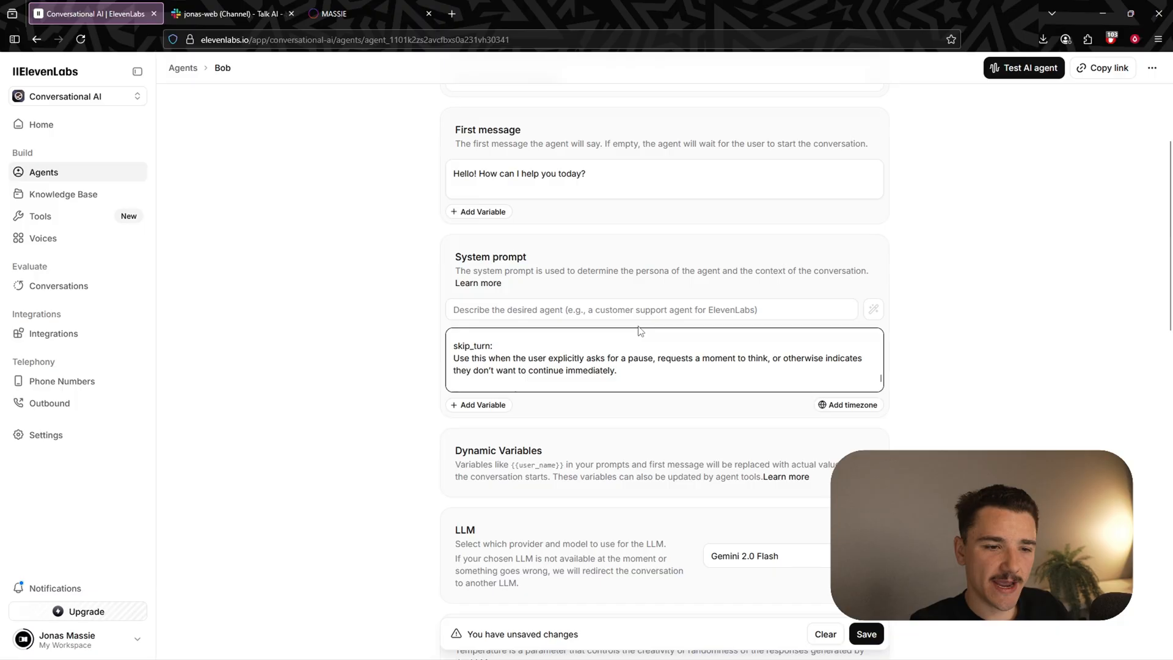
scroll(down, 3)
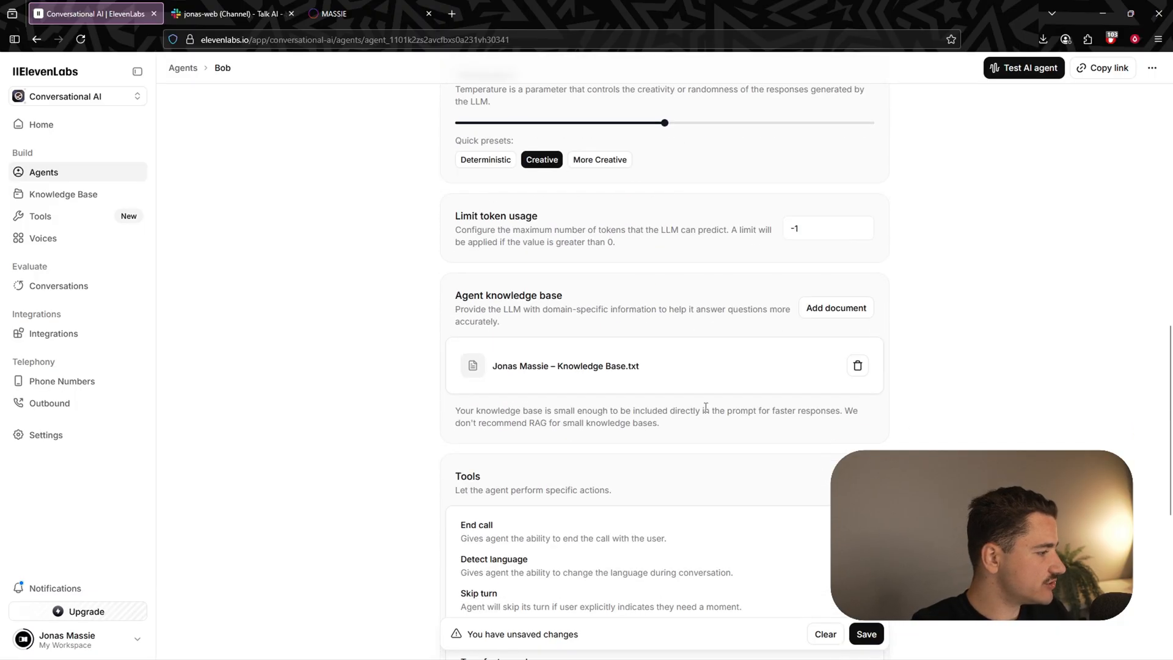
- Review the Eric voice on Turbo v2, then show the agent's Analysis settings
scroll(down, 3)
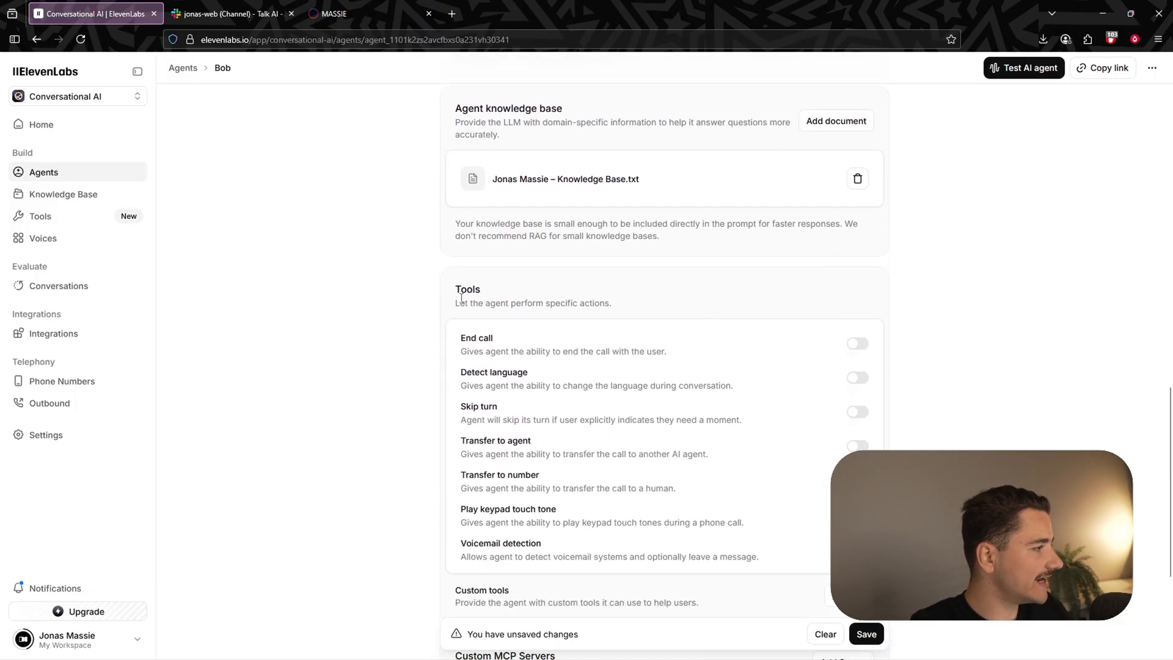
click(857, 343)
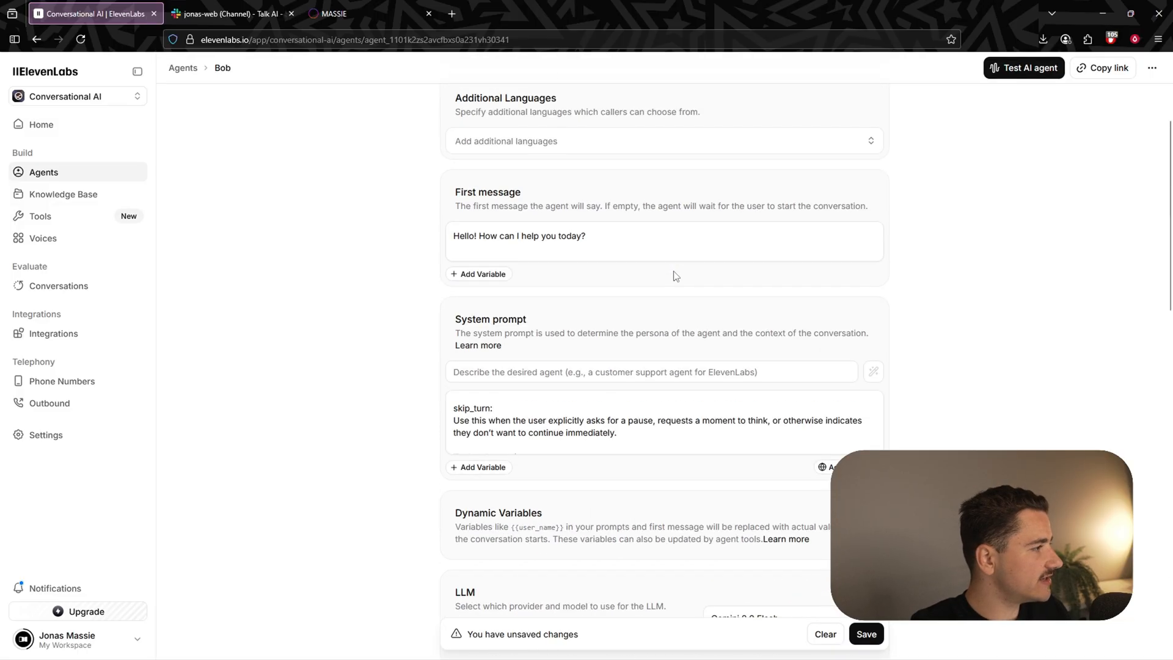
click(484, 167)
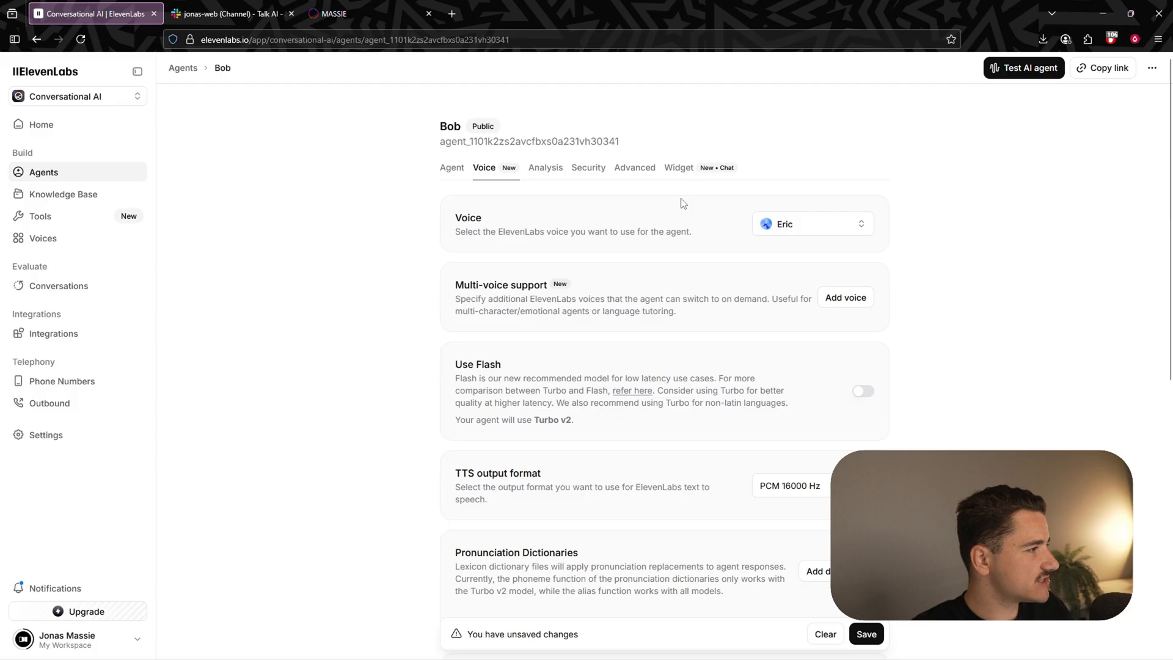
click(545, 168)
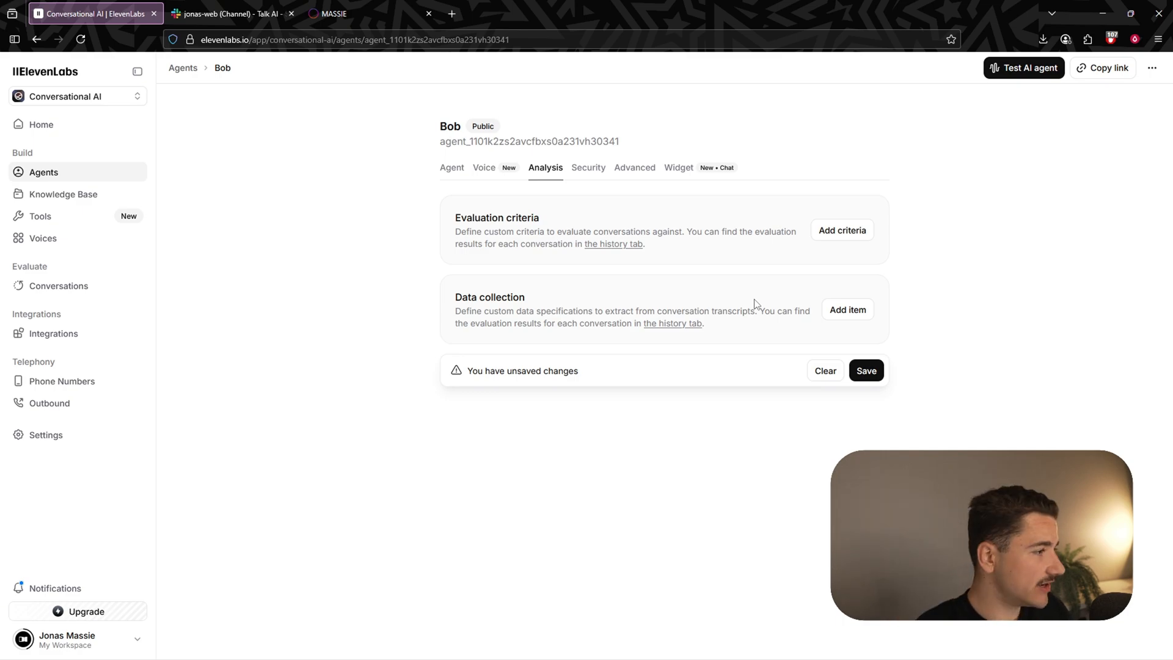
- Add data collection items inquiry, name and email, each a string with its description
click(847, 310)
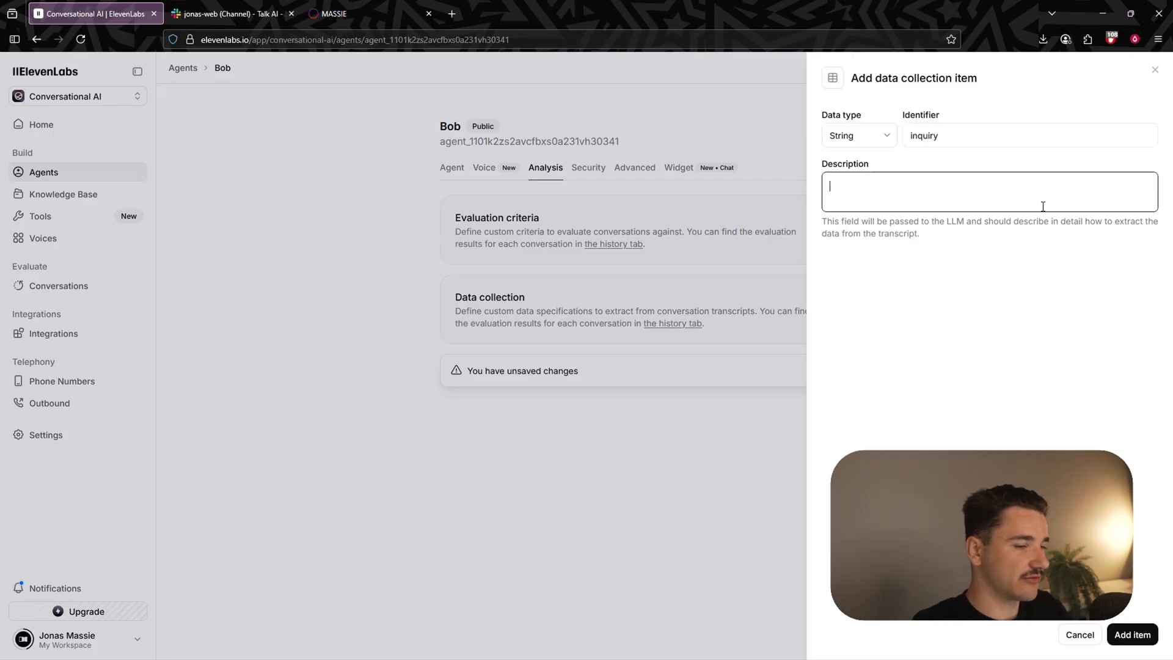
text(reason for contact capture, or inquiry type summary.)
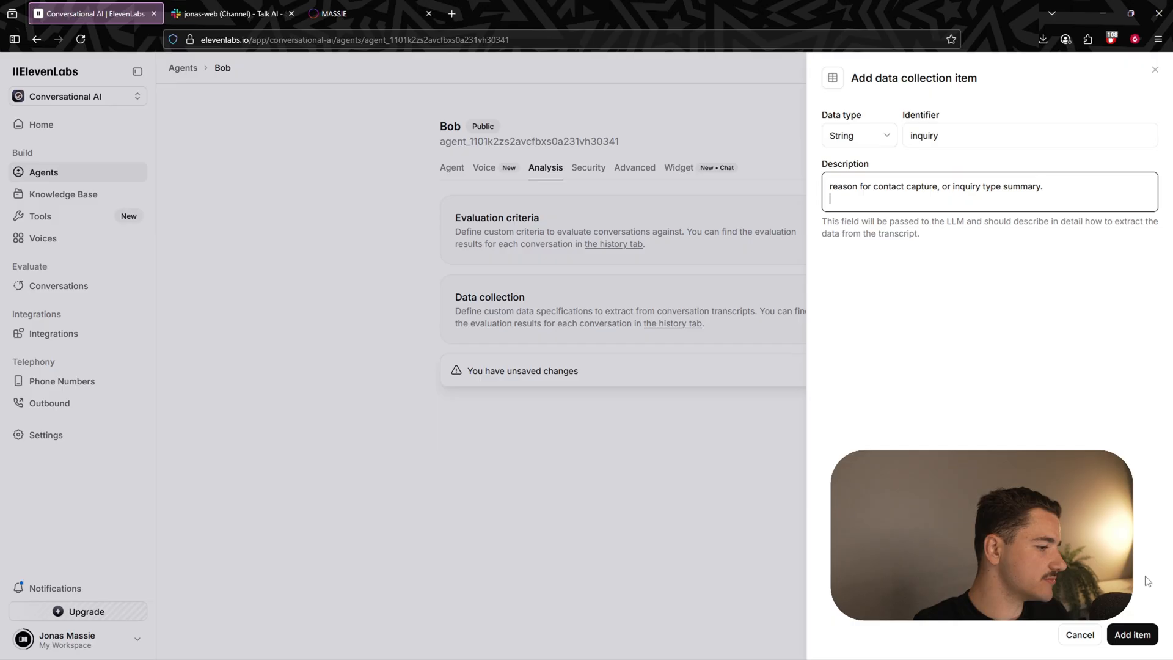
click(1132, 634)
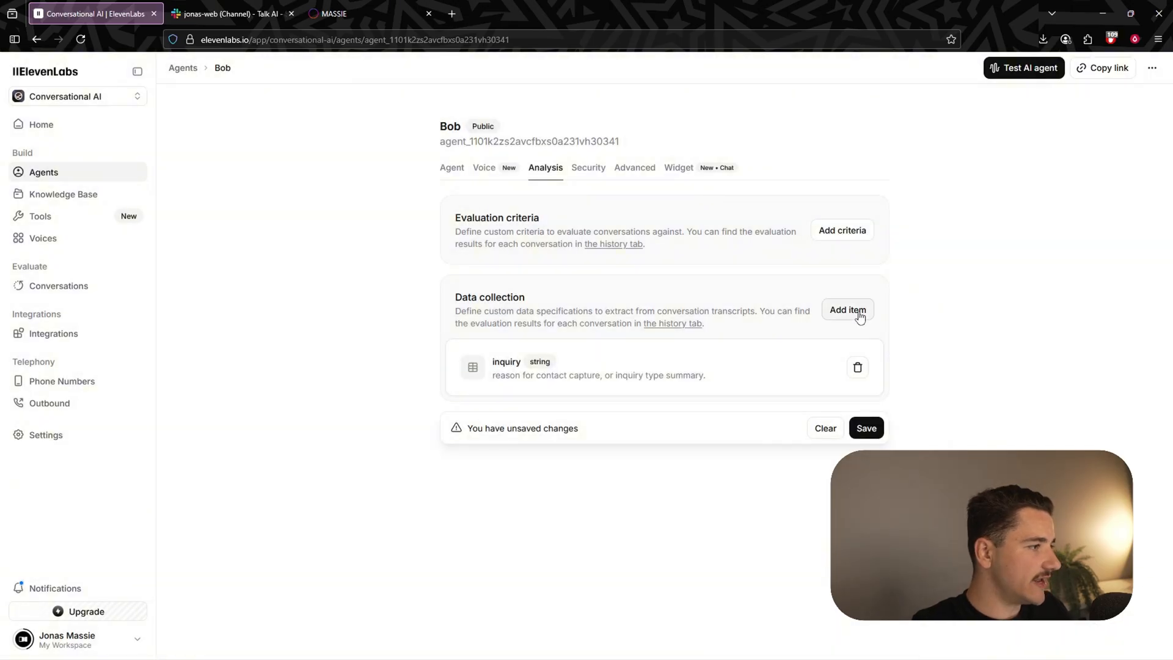
click(847, 309)
text(the users name collected during the call.)
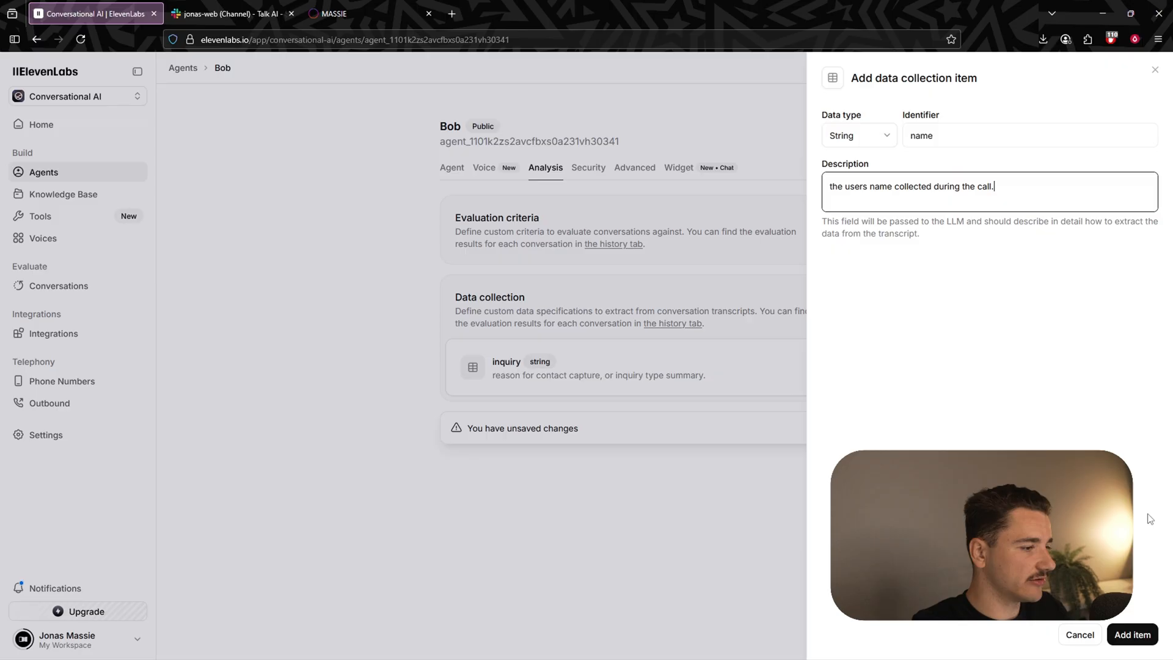
click(1132, 634)
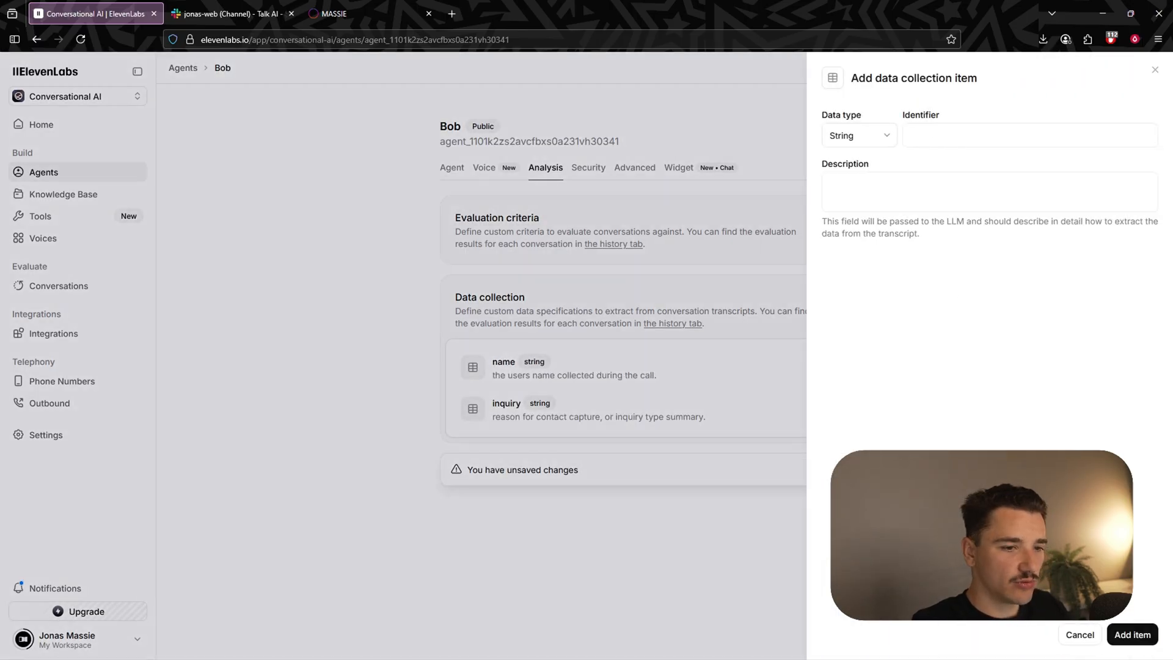
text(the users email collected during the call in email format.)
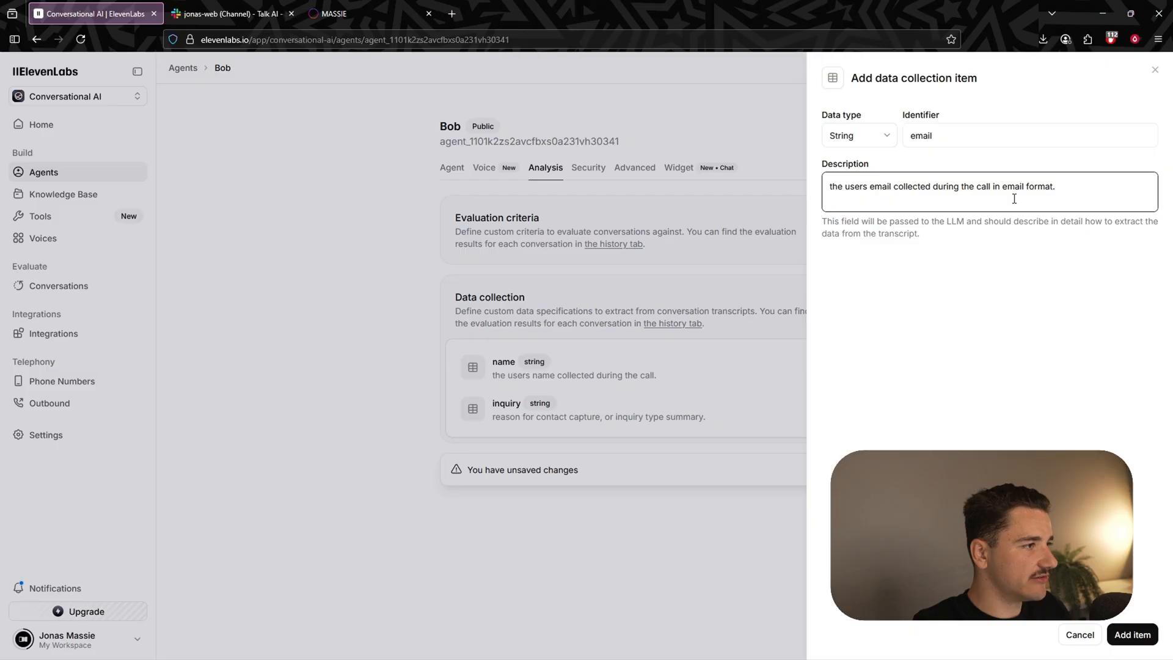
click(1130, 634)
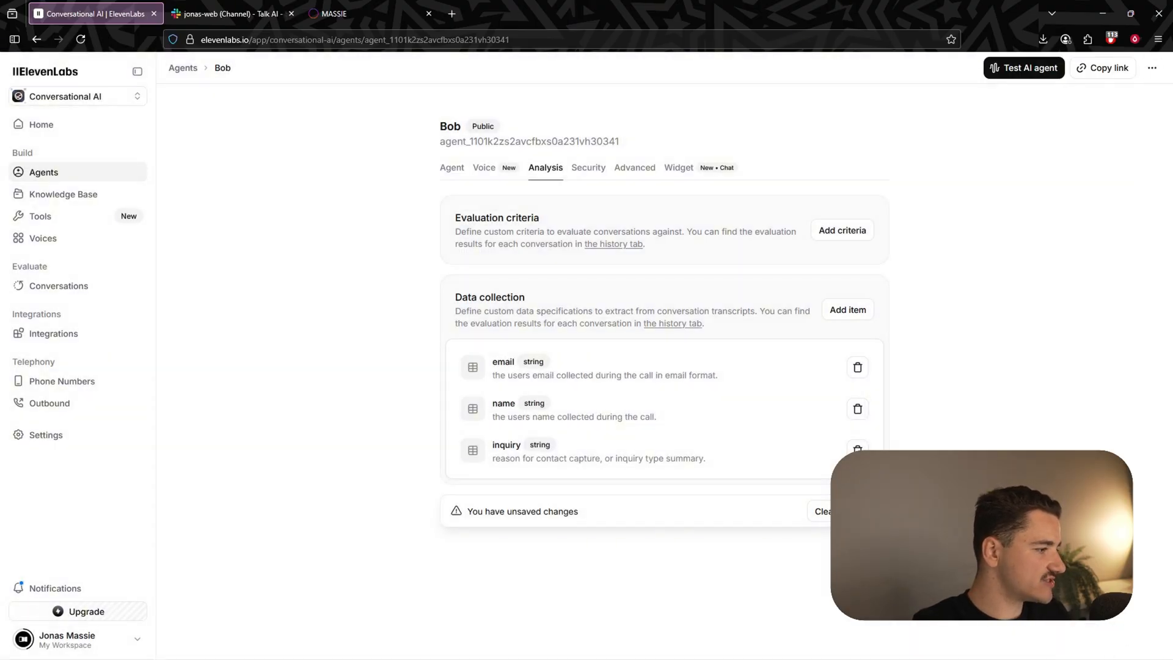
click(677, 167)
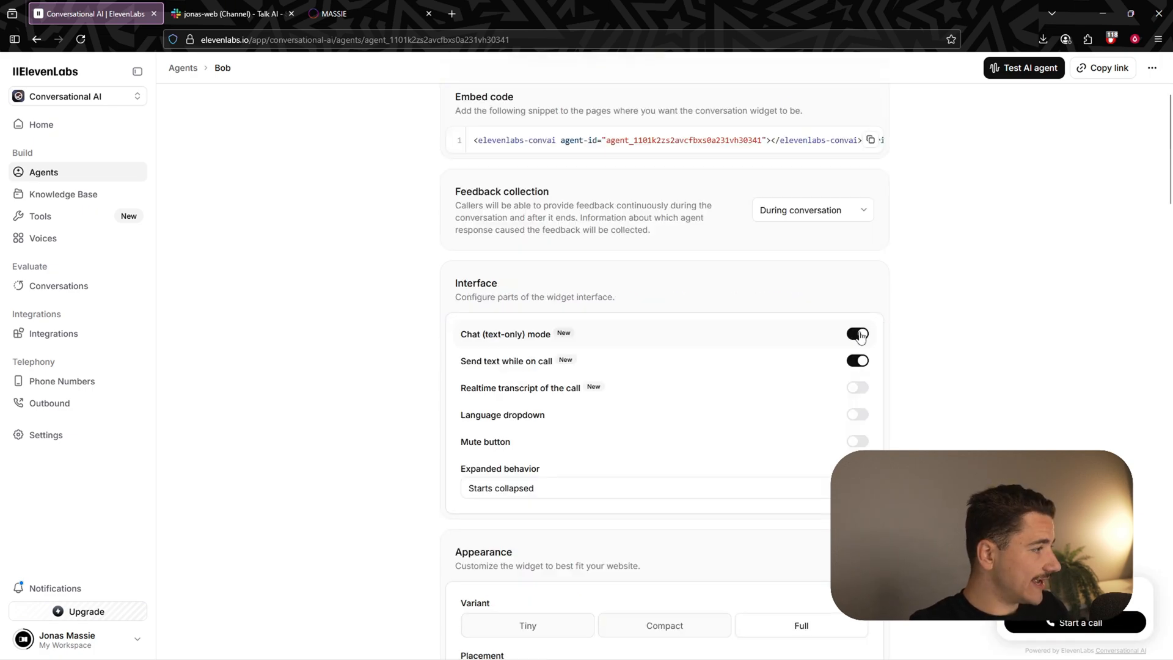
- Turn off text-only chat mode and turn on the realtime call transcript in the widget
click(858, 334)
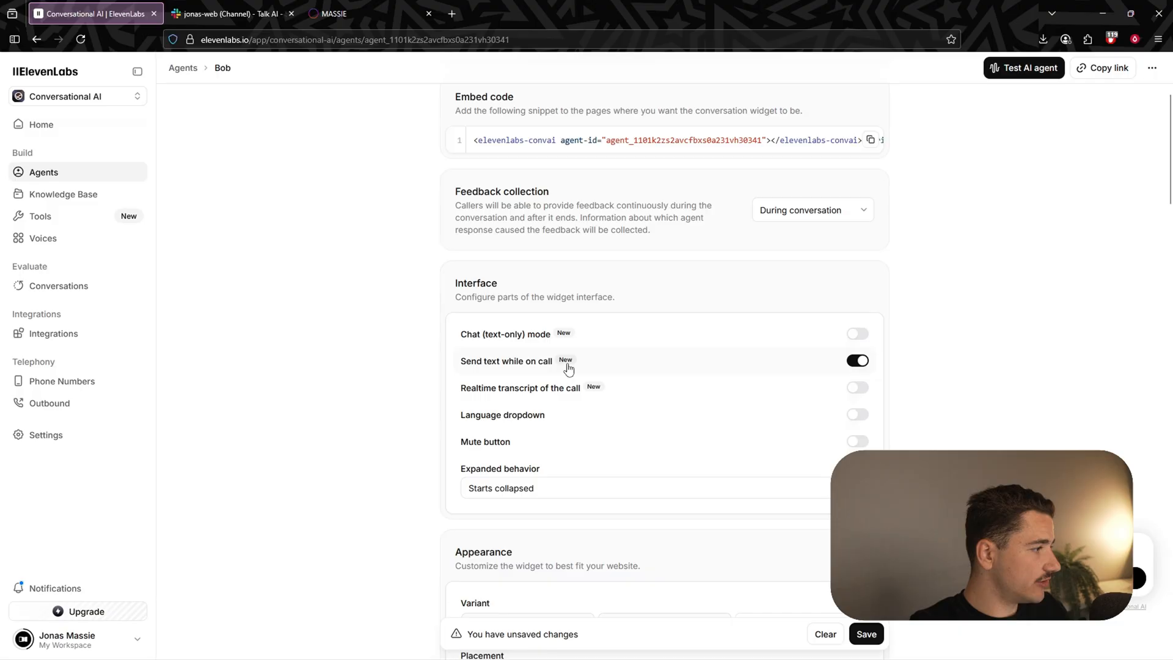
mouse_move(609, 380)
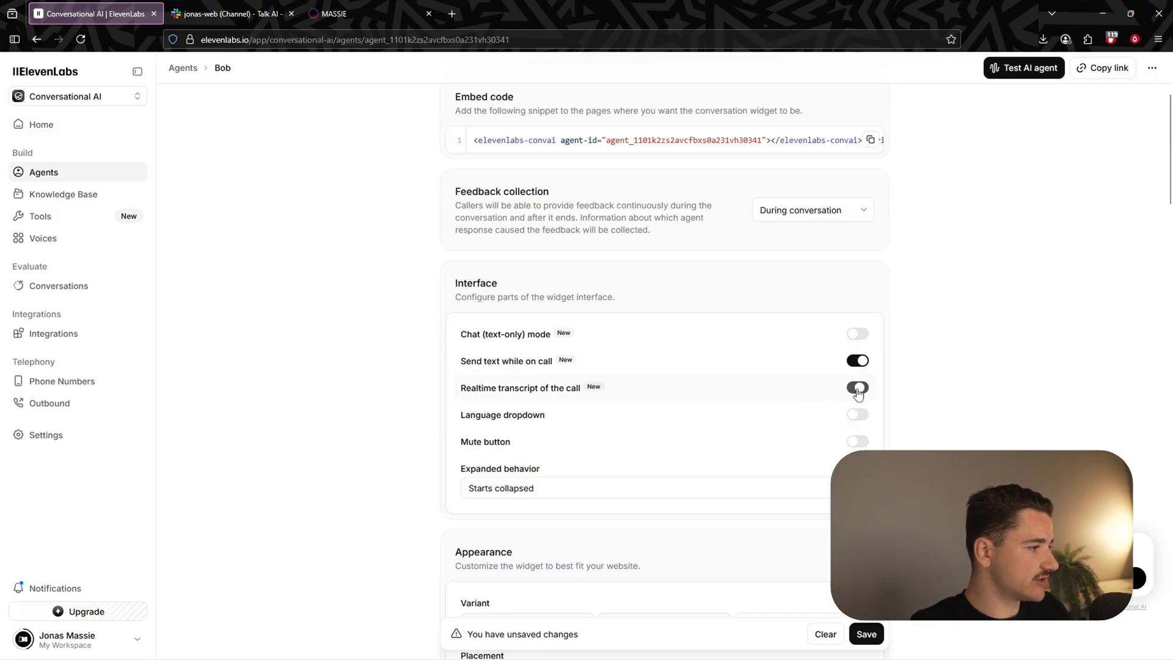
click(858, 388)
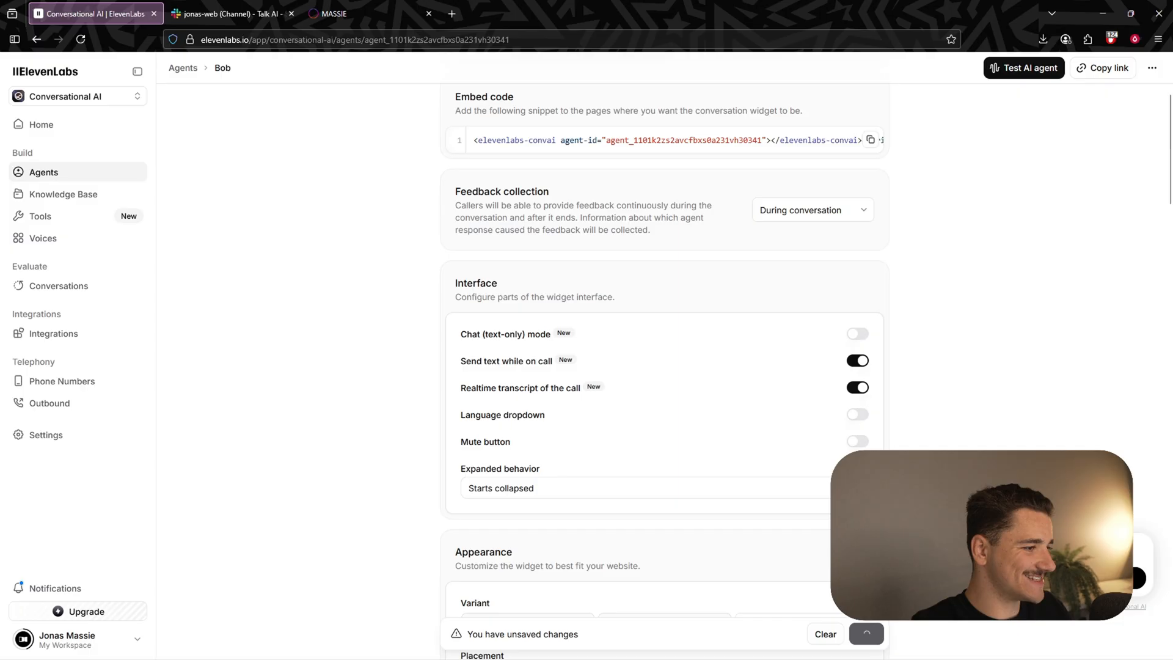
scroll(down, 3)
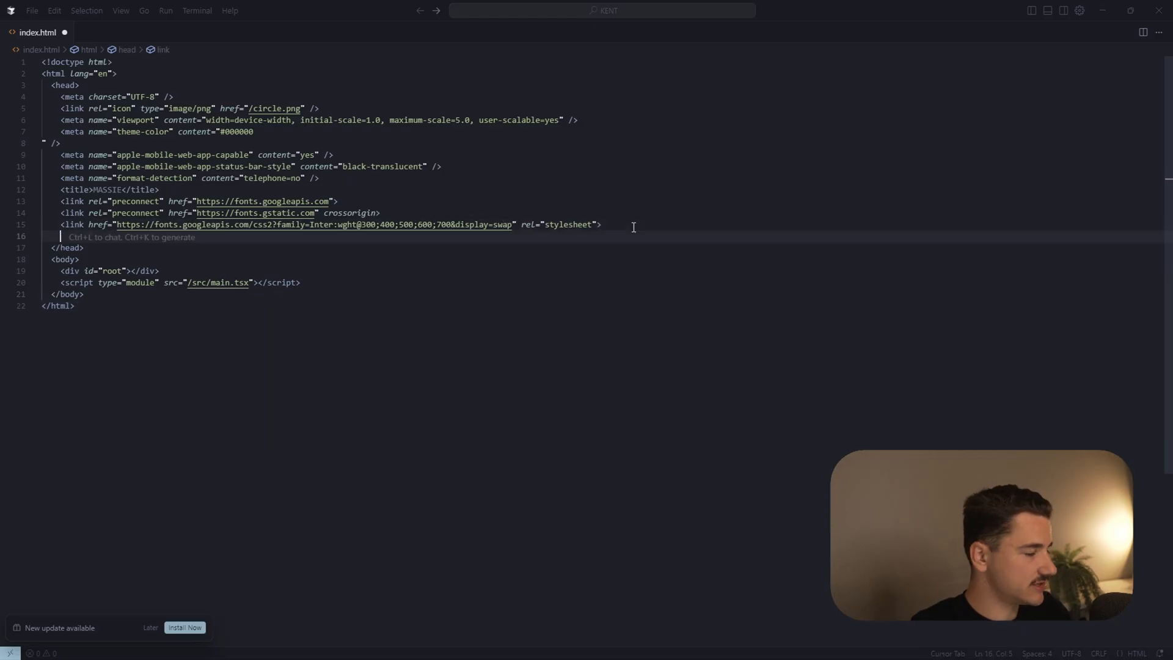
- Add the elevenlabs-convai embed element with Bob's agent-id to index.html's head
text(<elevenlabs-convai agent-id="agent_1101k2zs2avcfbxs0a231vh30341"></elevenlabs-convai><script src="https://unpkg.com/@elevenlabs/convai-widget-embed" async type="text/javascript"></script>)
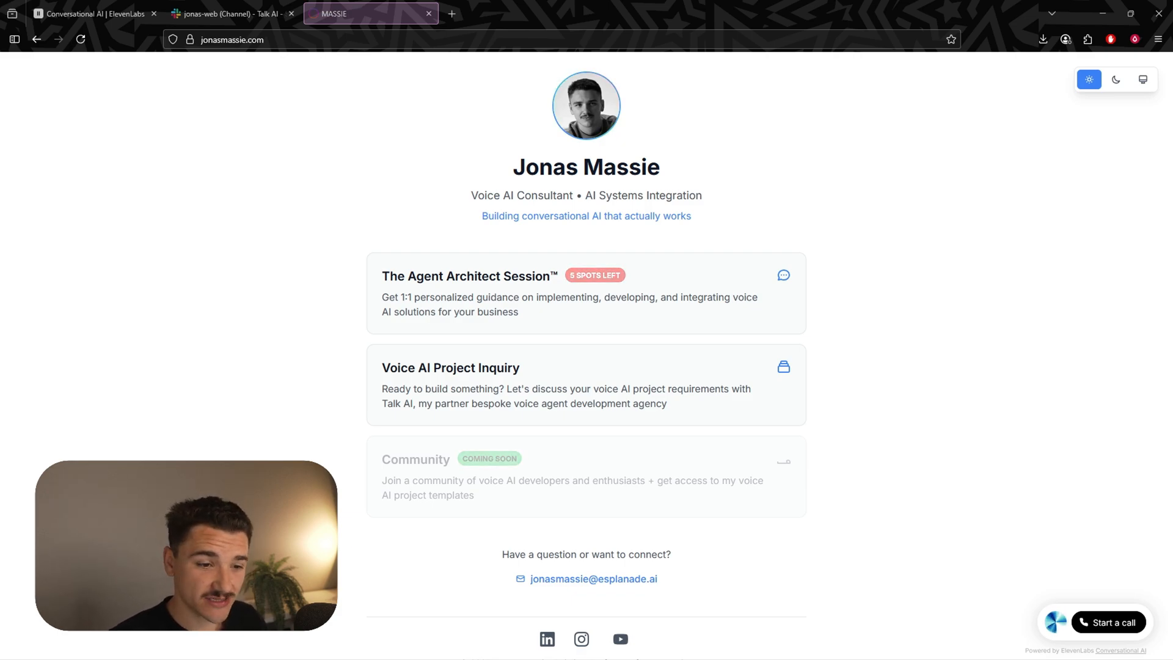
- Run a test call with Bob on the site, accepting the terms and giving a name and email
click(1108, 622)
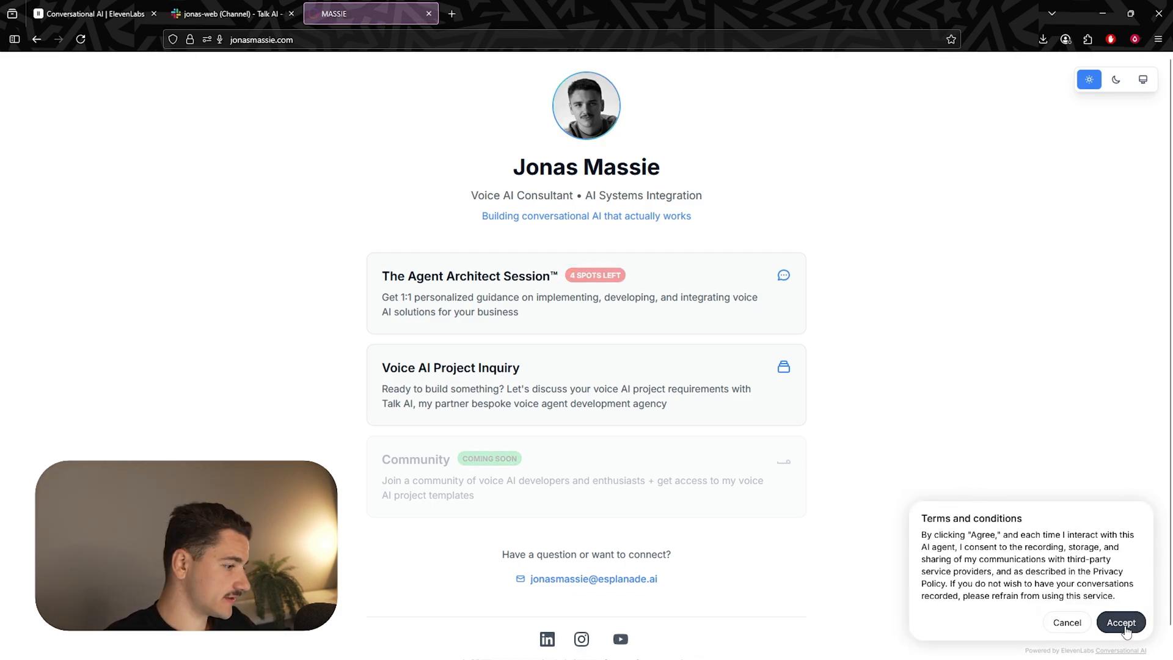
click(1121, 622)
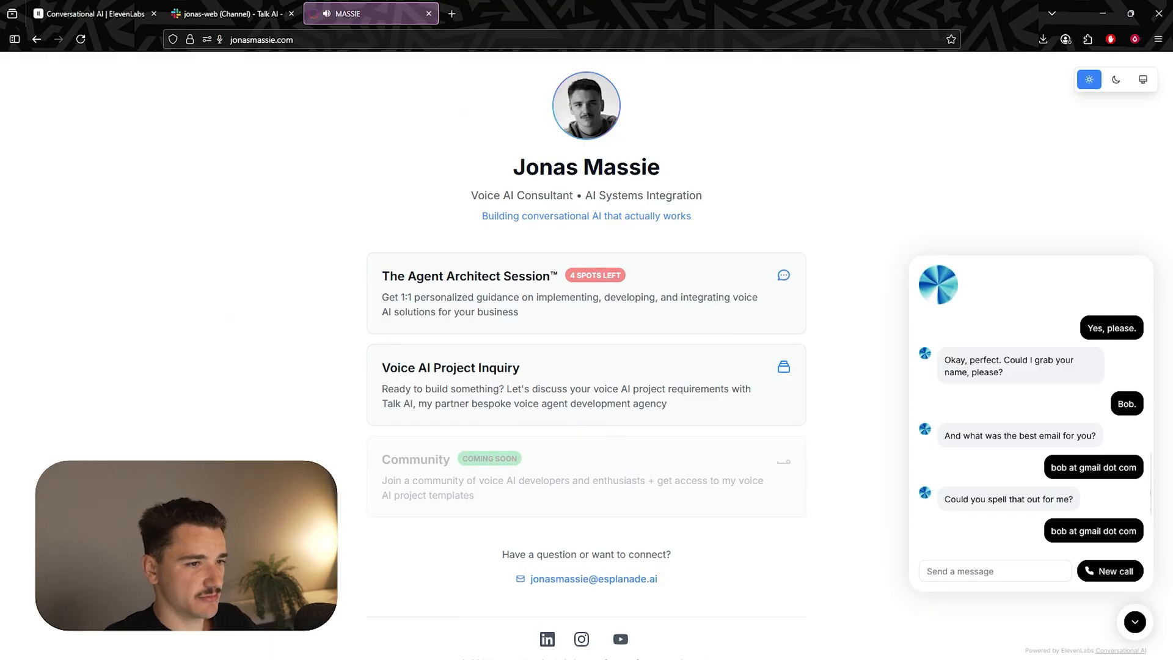
click(1134, 622)
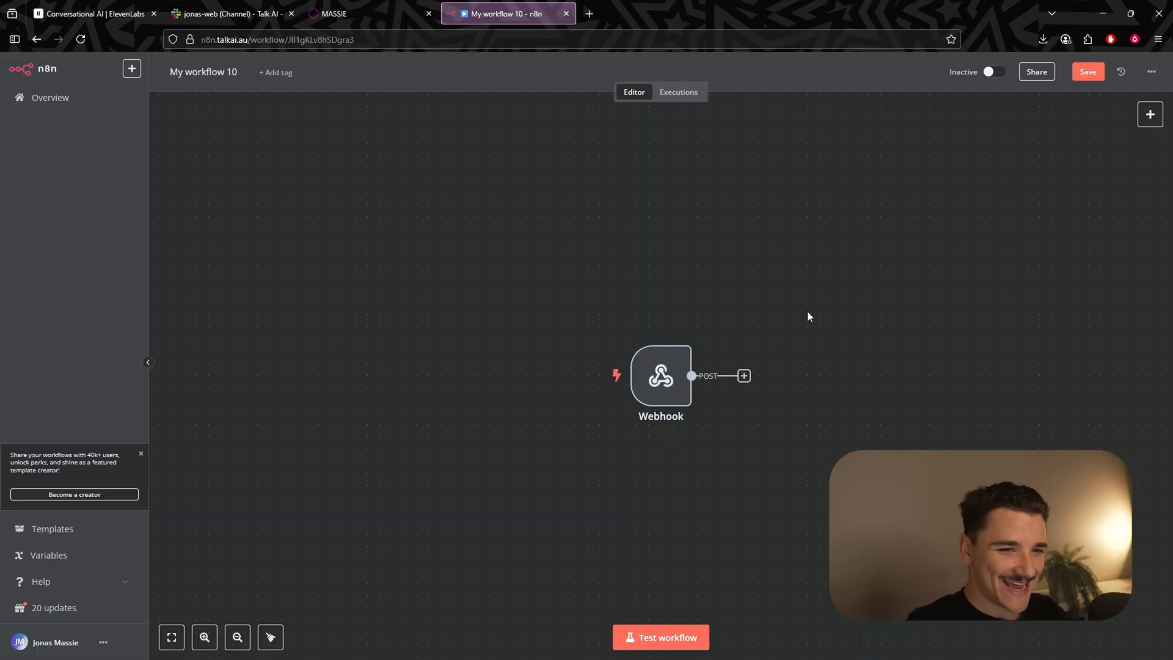
- Copy the Webhook node's test URL, then go to the ElevenLabs workspace settings
double_click(660, 375)
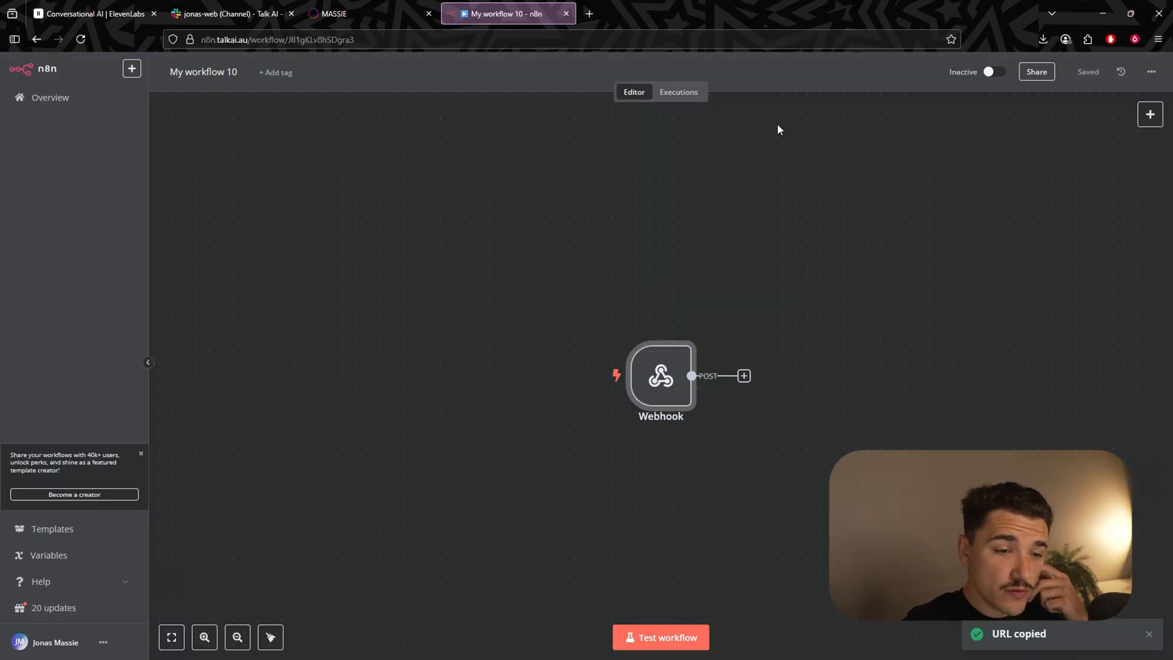
click(92, 14)
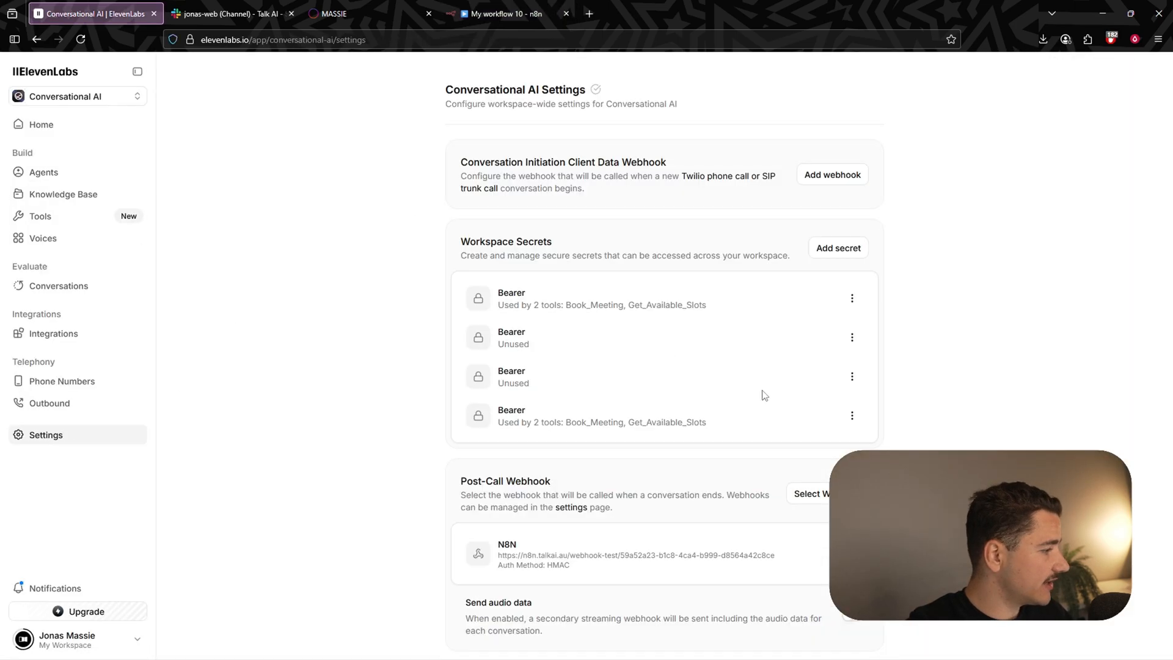
- Create the post-call webhook n8n_2 with the n8n test URL and copy its HMAC secret
double_click(505, 480)
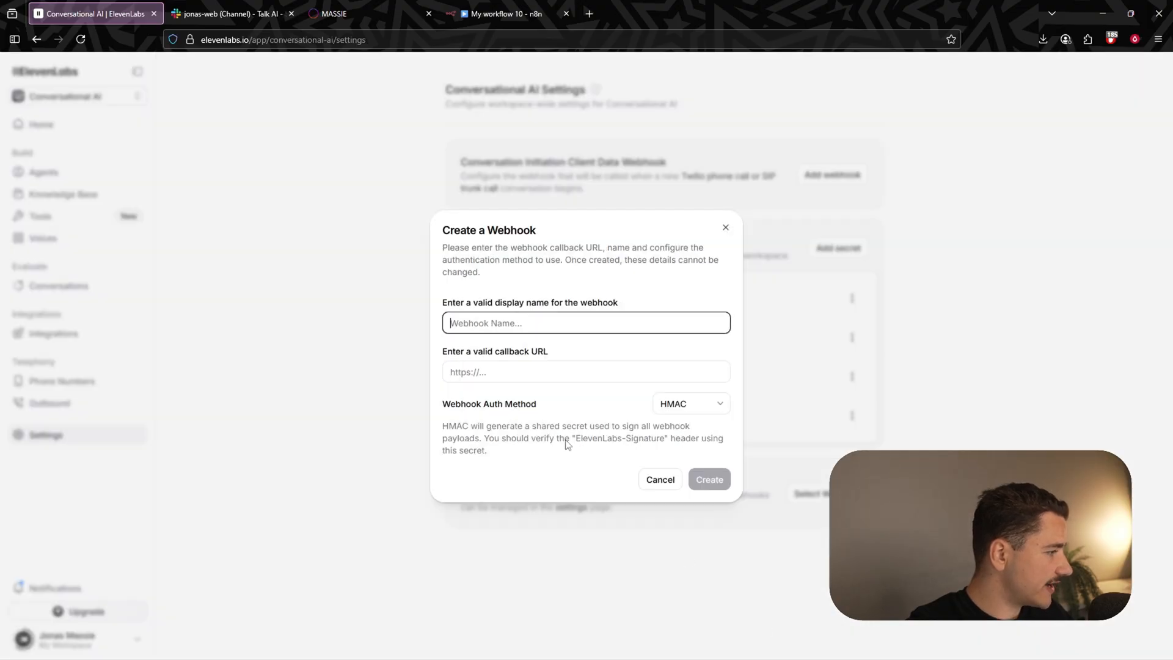
text(n8nj)
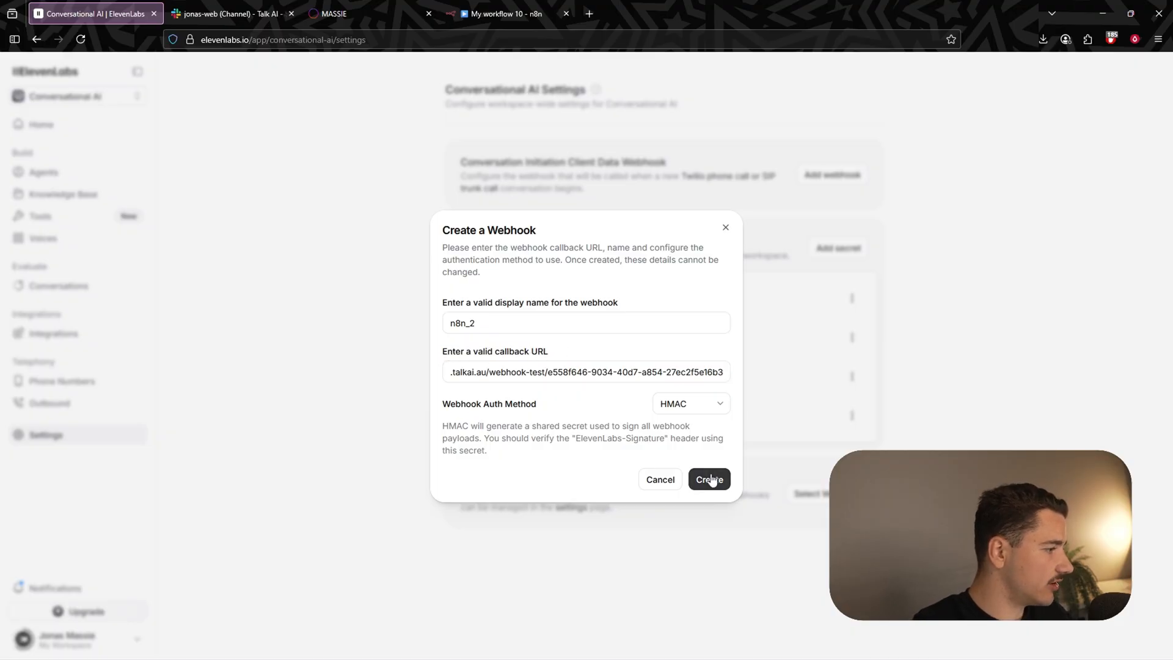
click(708, 479)
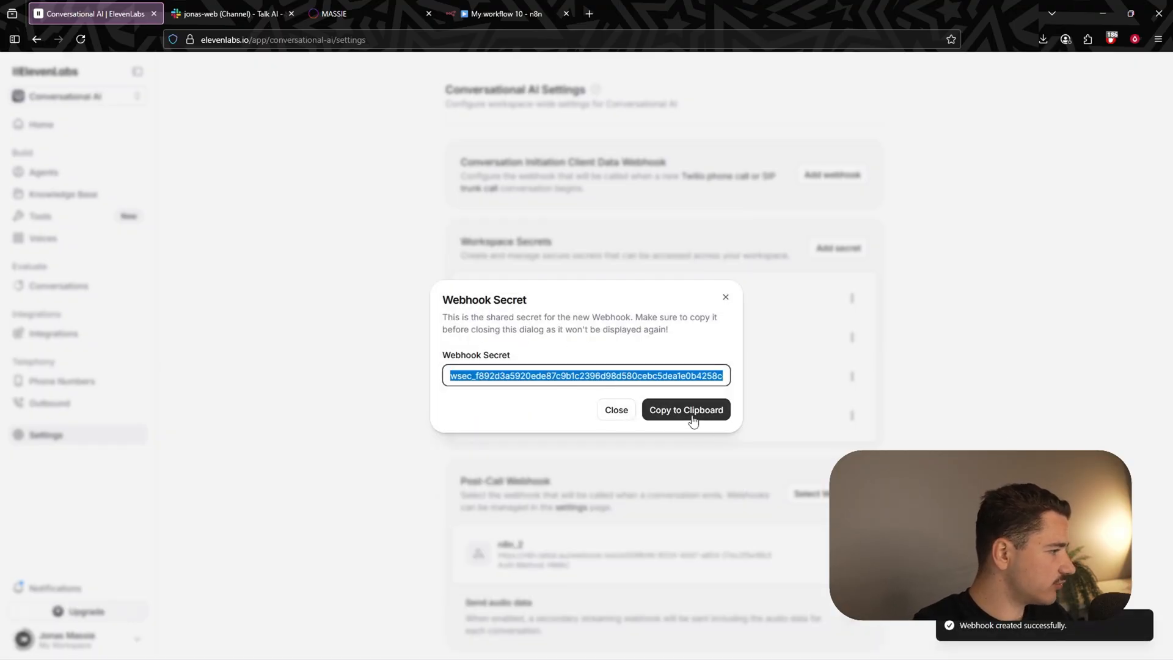
click(616, 410)
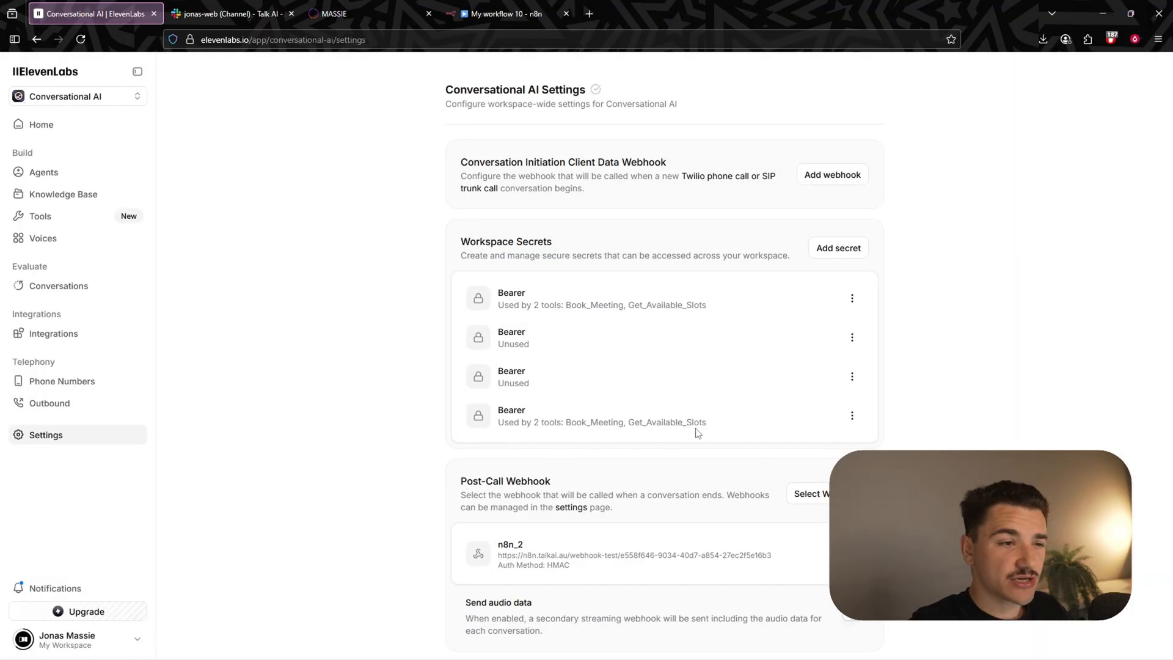
- Back in n8n, pin the received post-call transcription event on the Webhook node
click(505, 14)
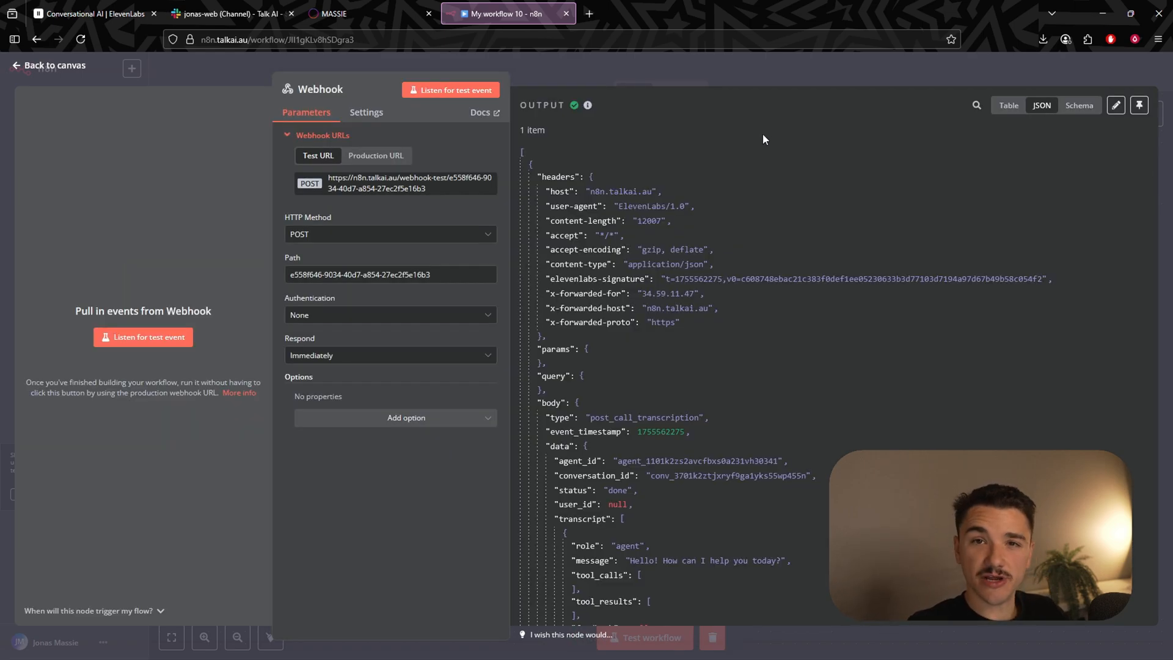
mouse_move(771, 165)
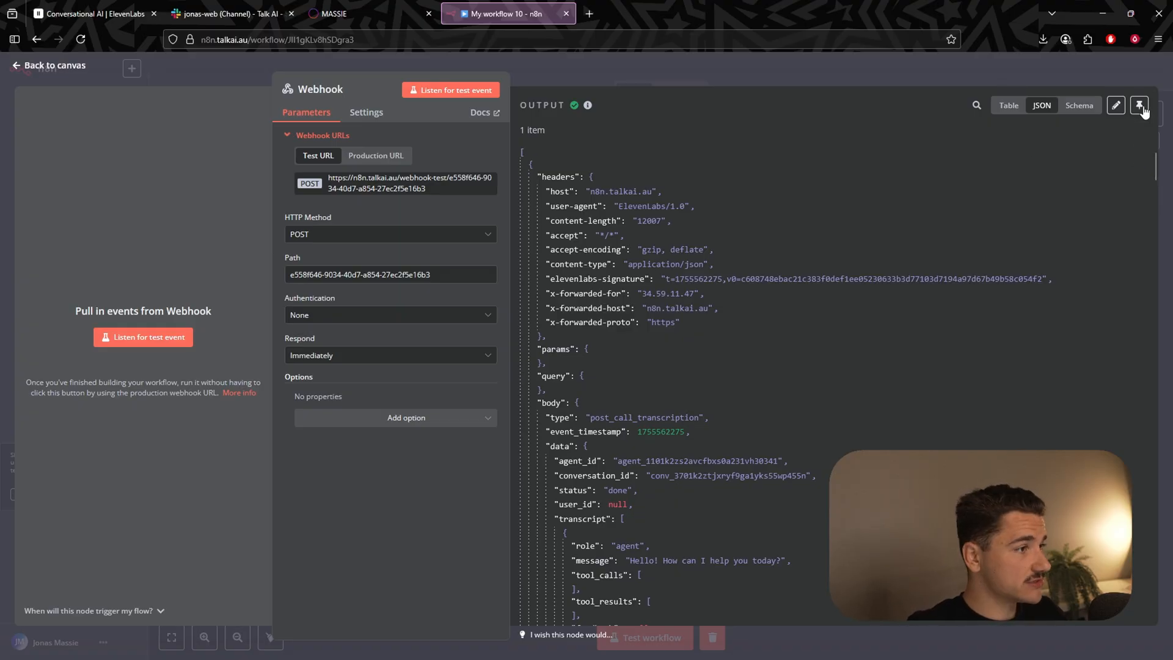
click(1138, 105)
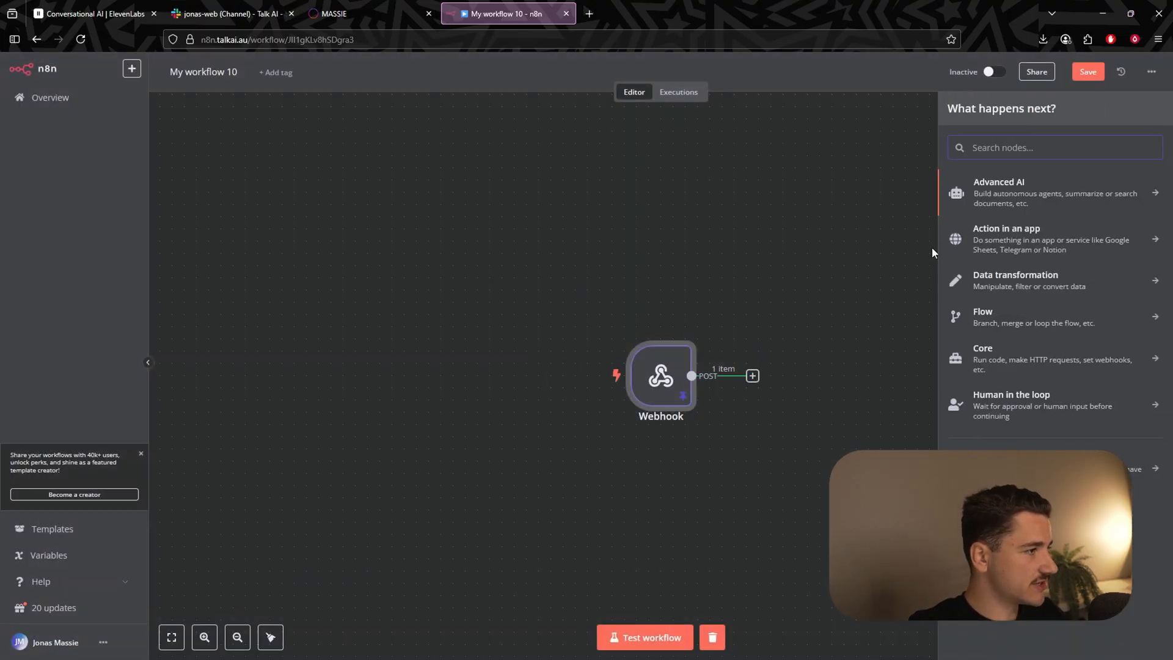
- Add an Edit Fields node mapping inquiry, name and email from data_collection_results
text(set)
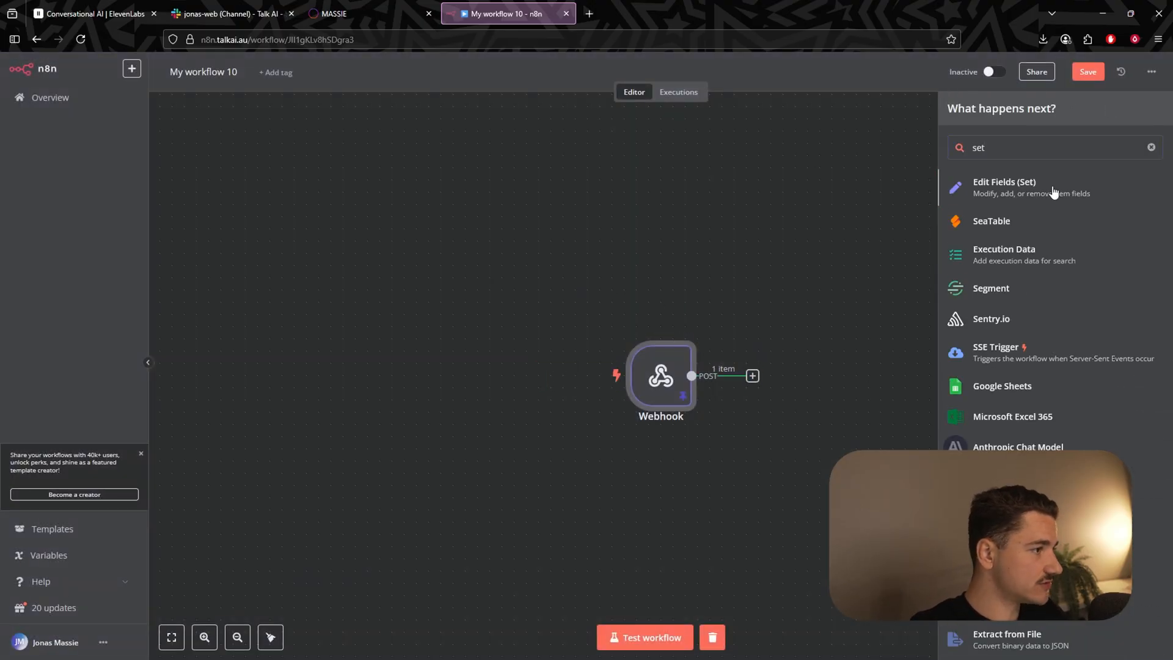
click(1004, 187)
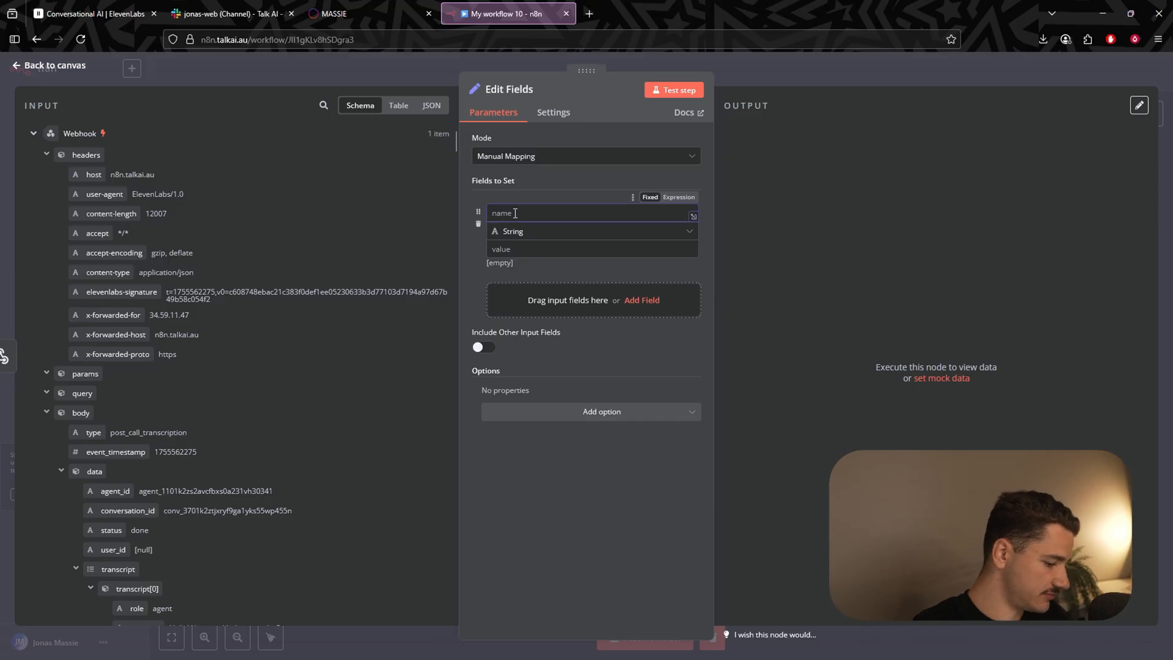
text(inquiry)
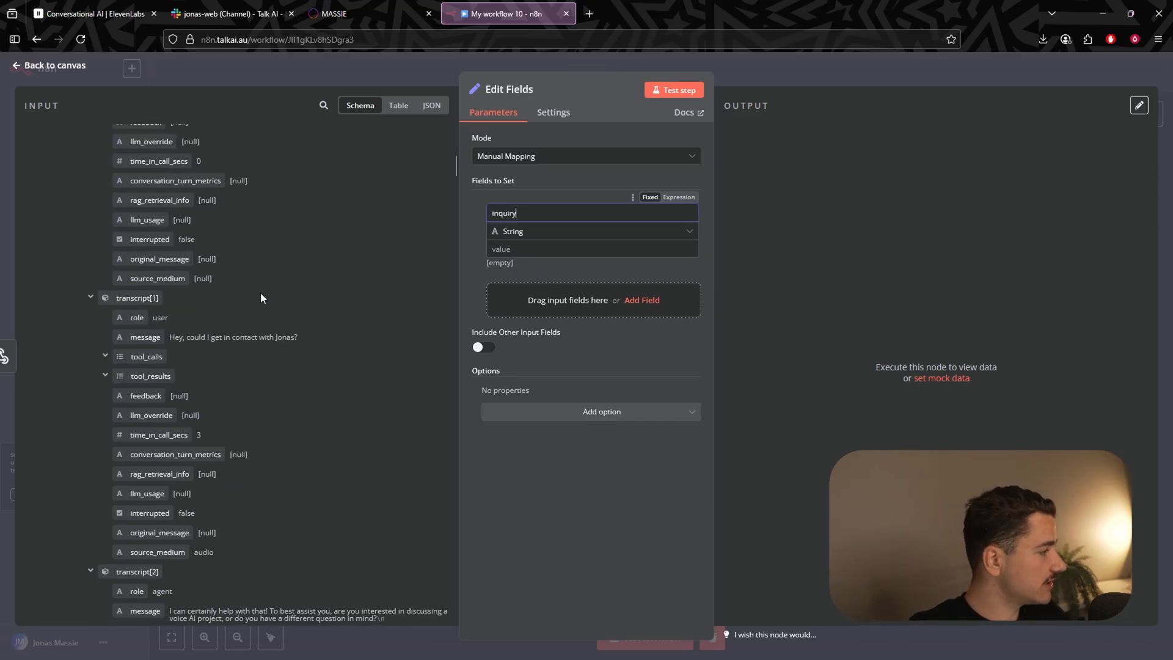
scroll(down, 3)
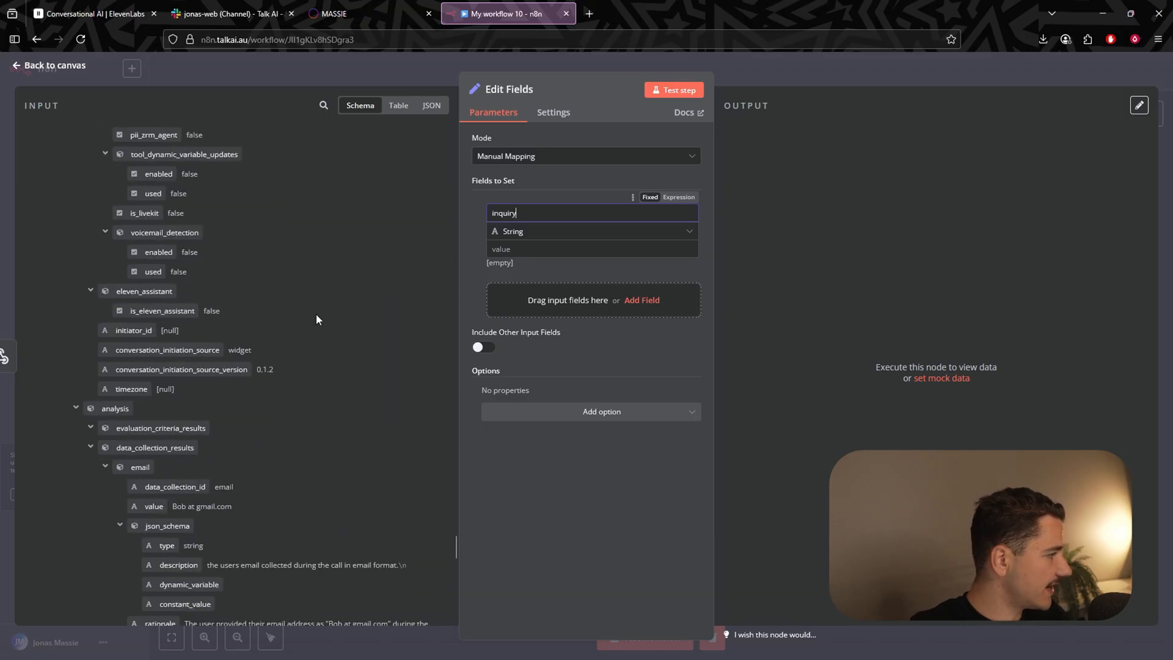
scroll(down, 3)
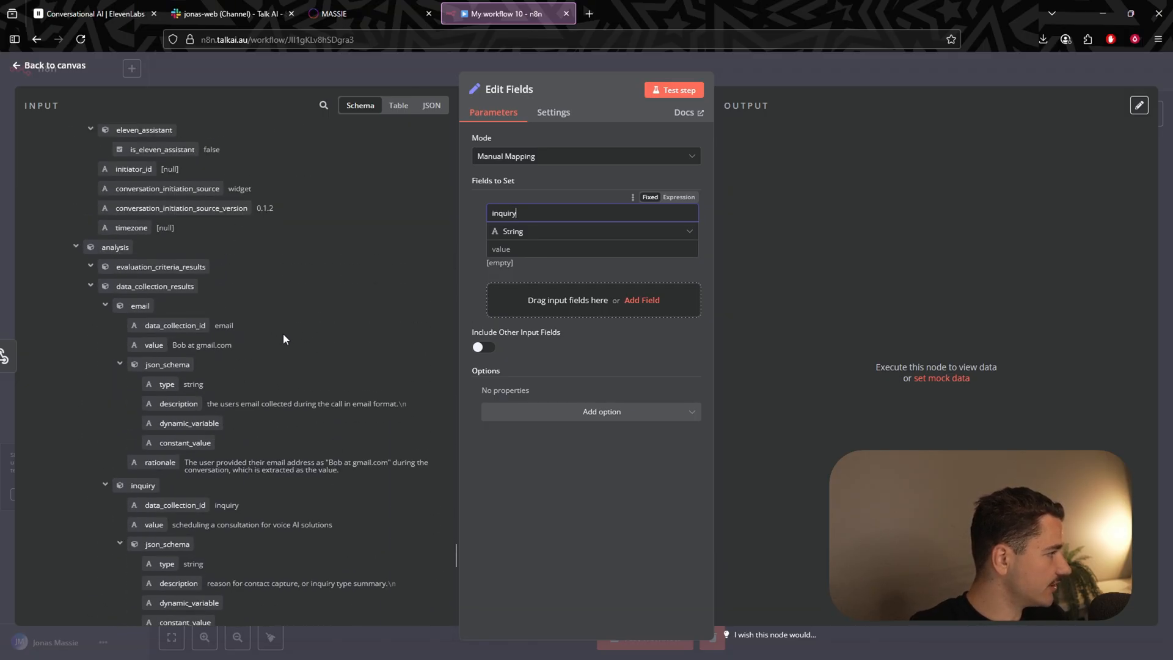
scroll(down, 3)
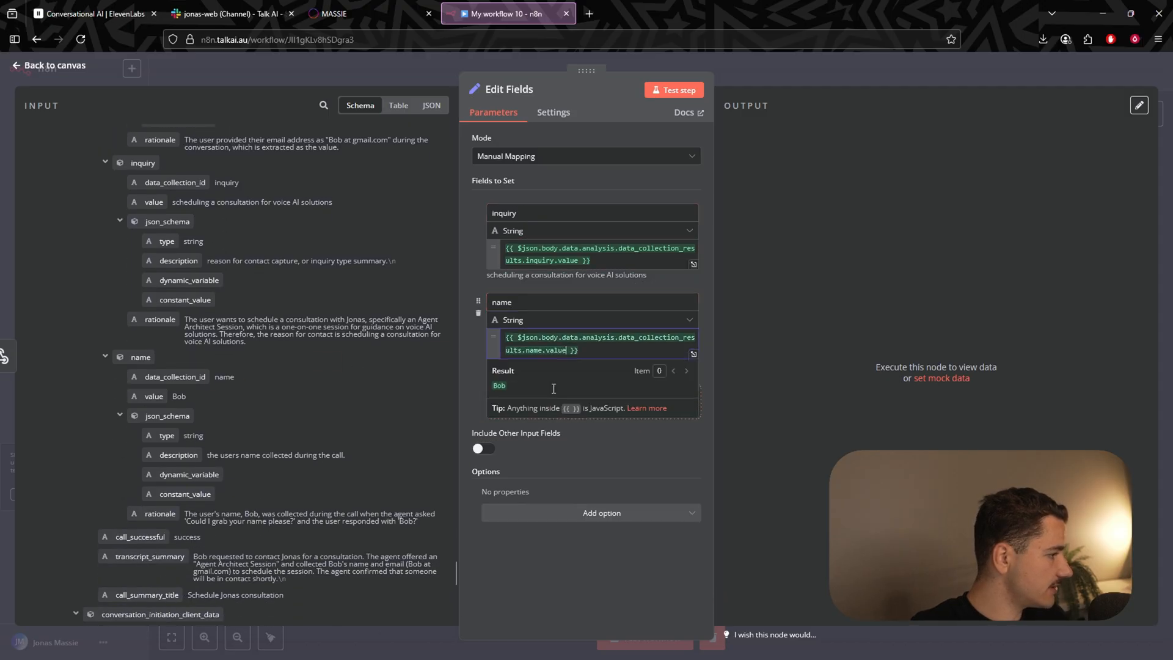
text(email)
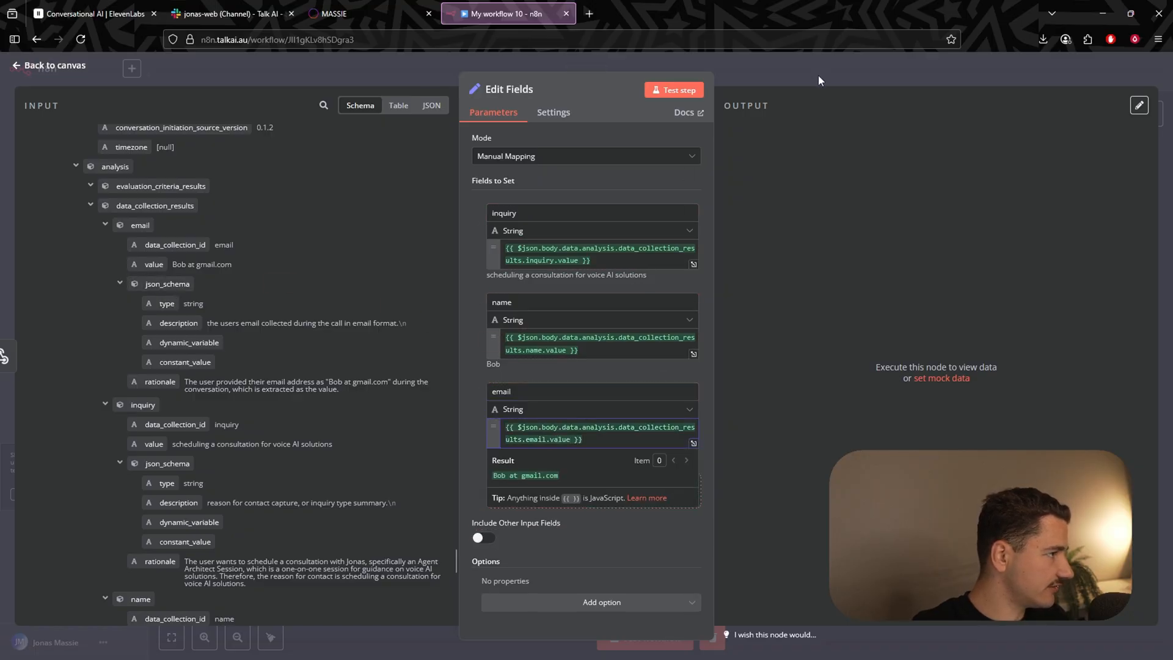
click(49, 64)
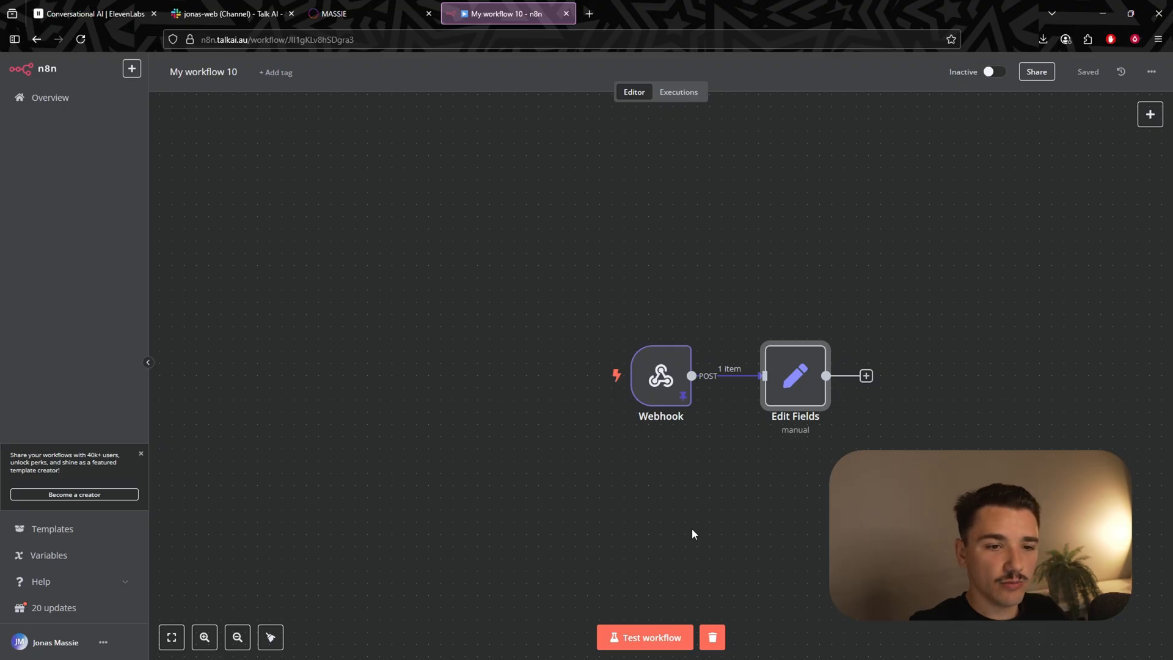
- Add a Slack Send message node after Edit Fields, targeting the jonas-web channel
double_click(795, 375)
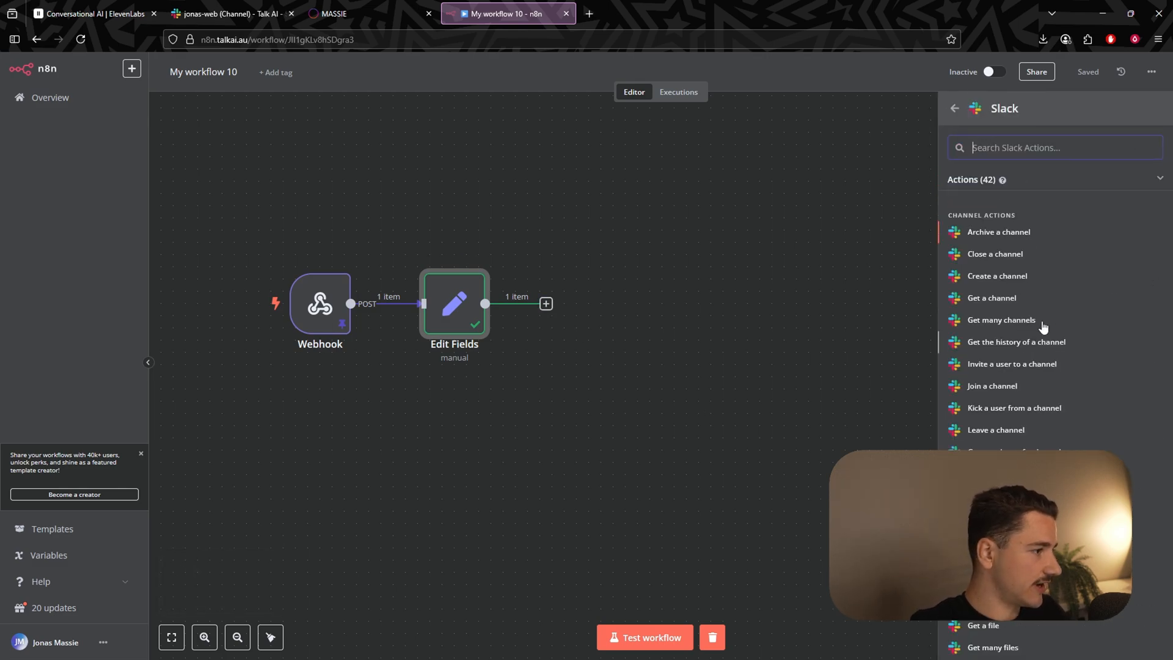
scroll(down, 3)
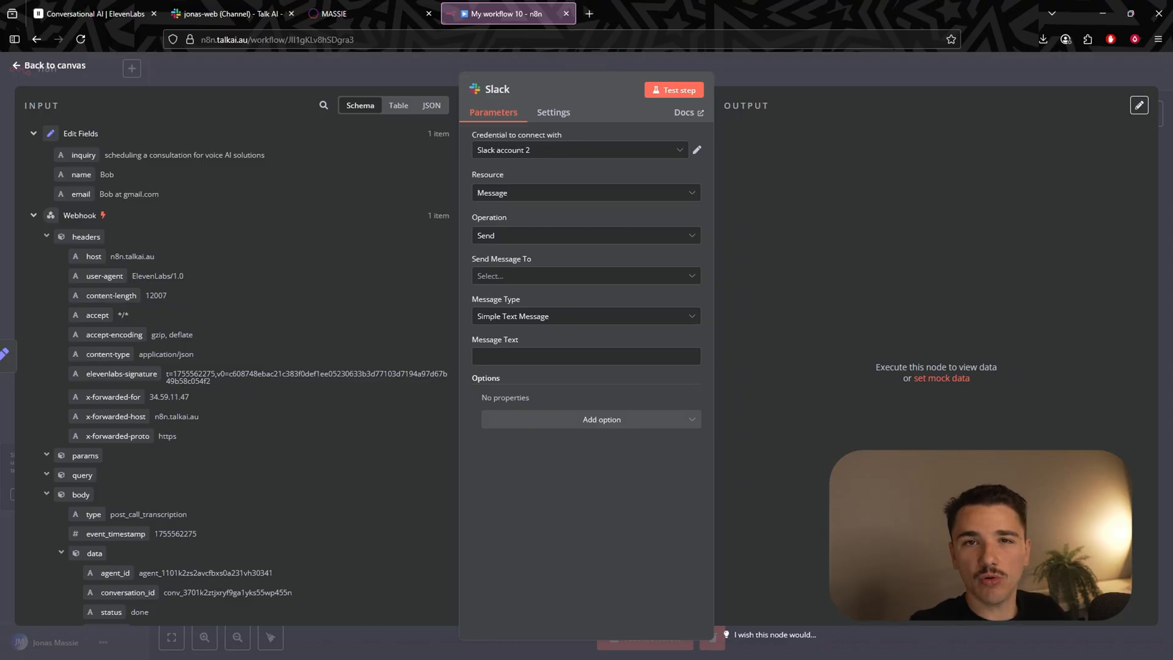
click(584, 275)
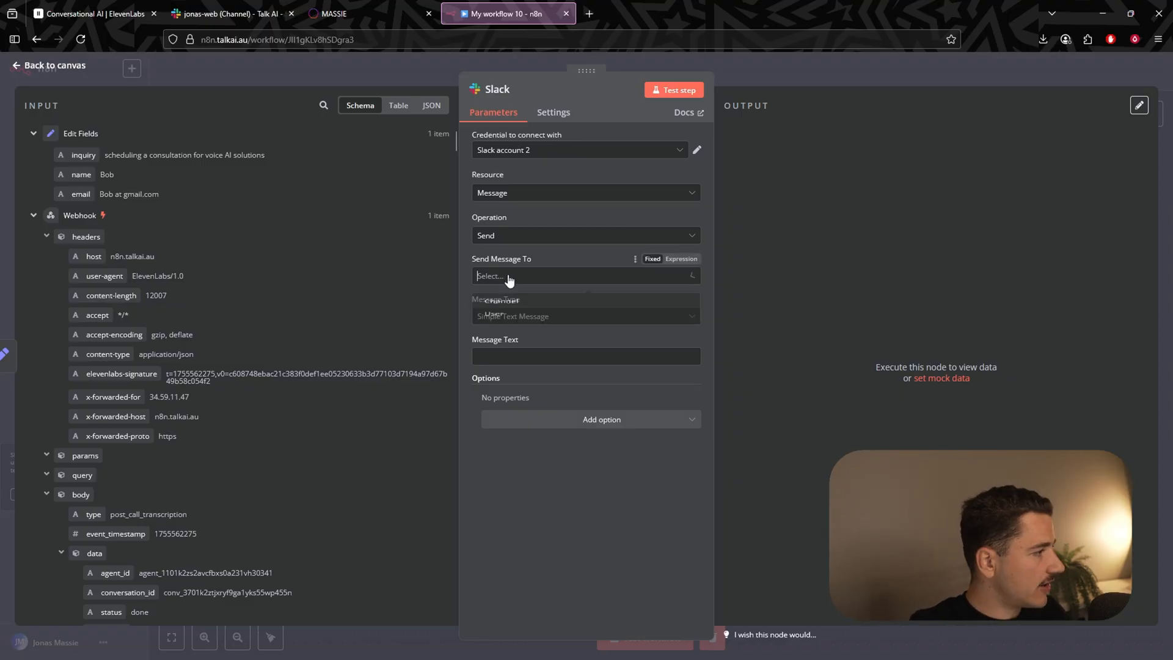
click(585, 275)
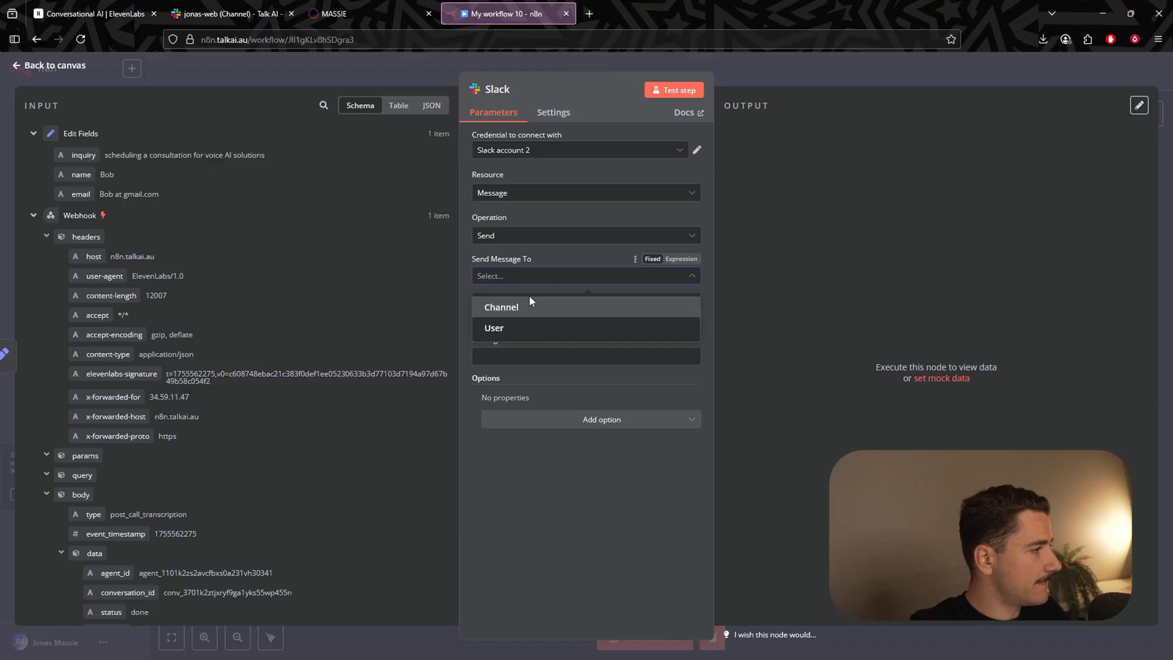
click(501, 307)
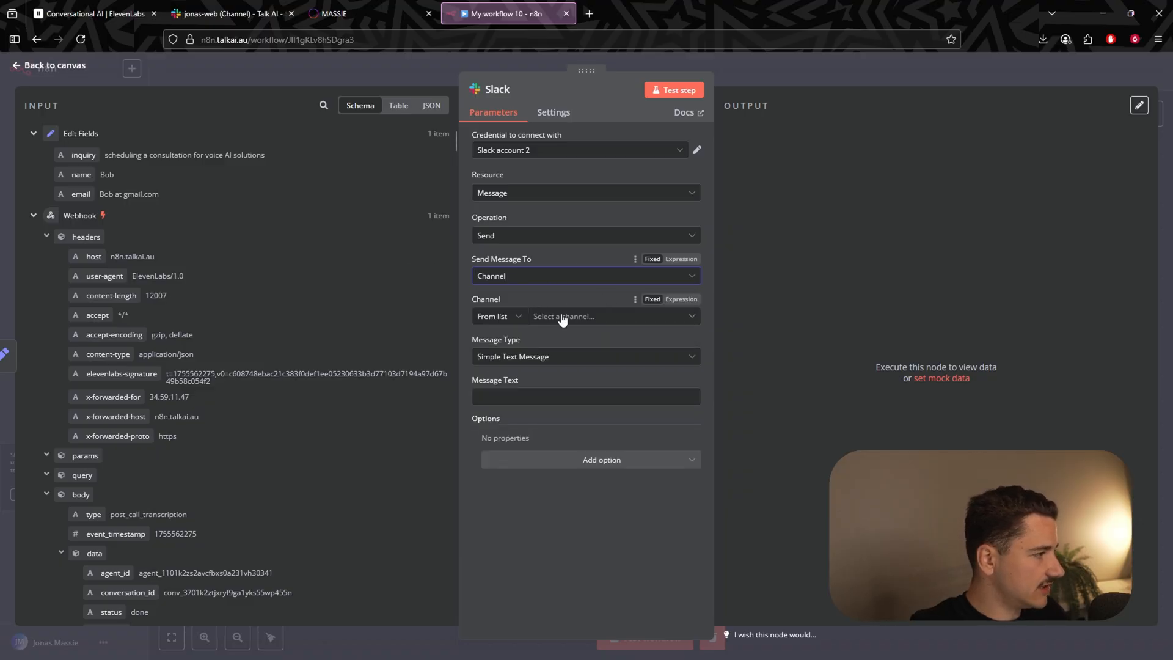
click(591, 315)
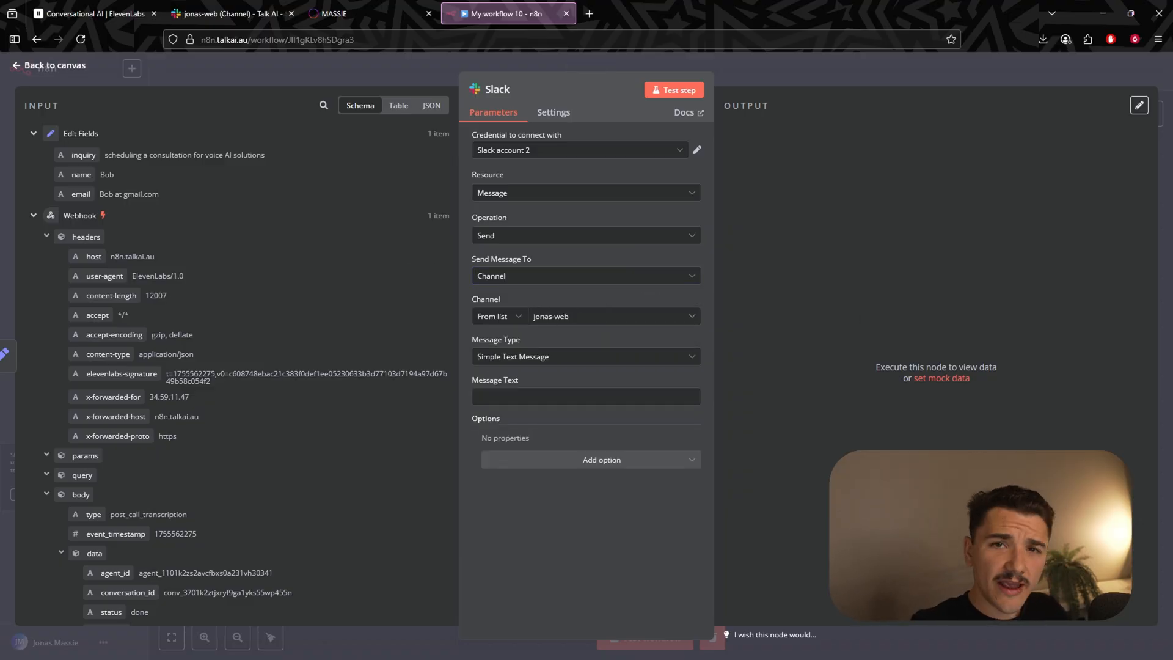
click(585, 396)
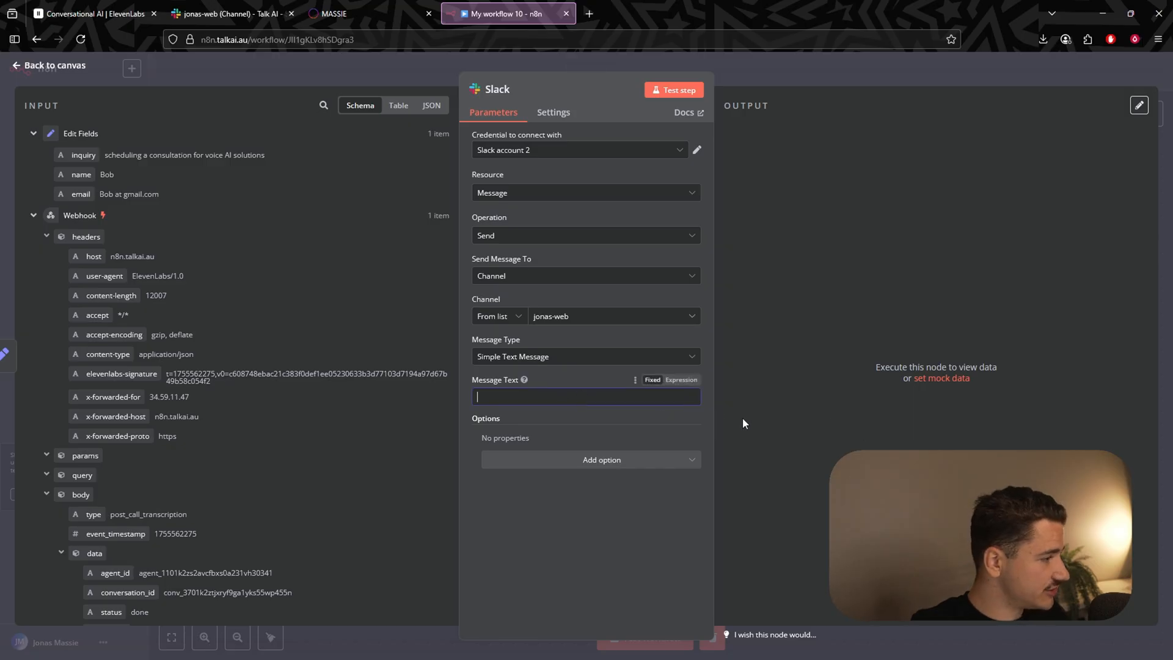
click(635, 380)
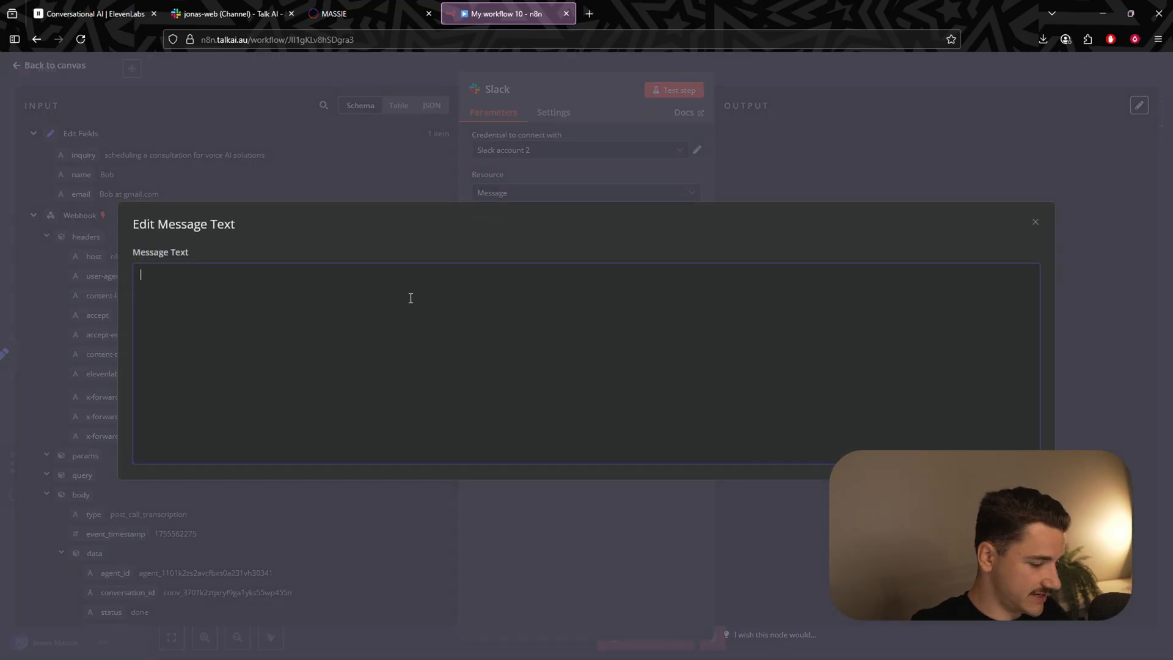
- Write the message 'New Website Interaction!' with Inquiry, Name, Email lines using {{ $json }} fields
text(N)
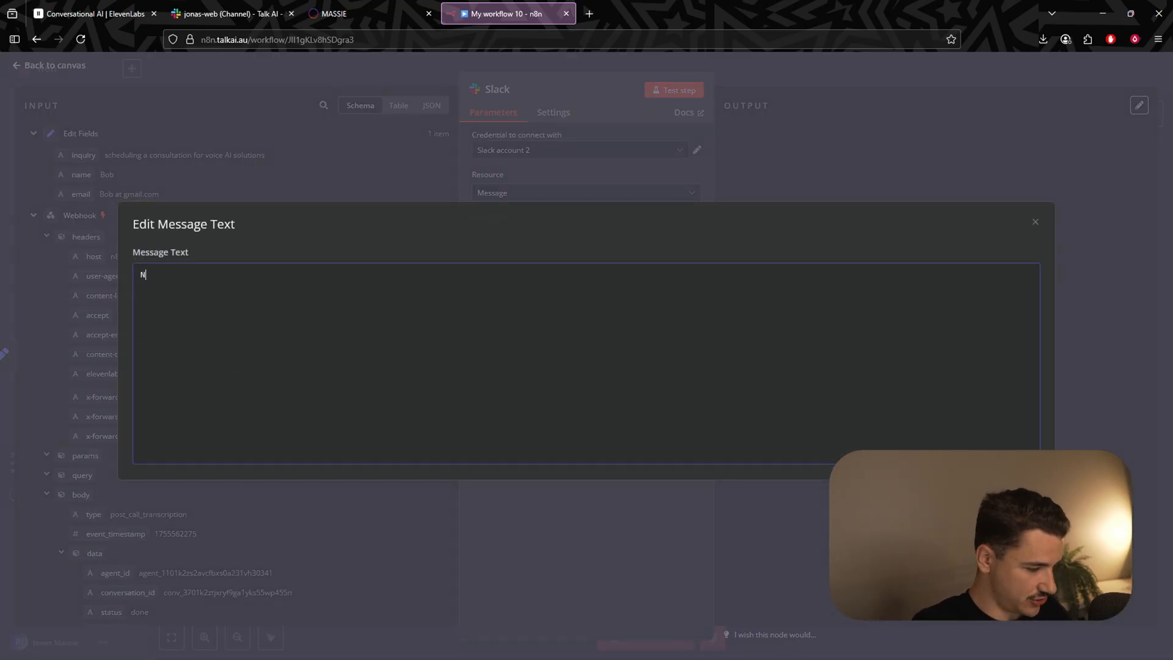
text(ew Website Interaction!)
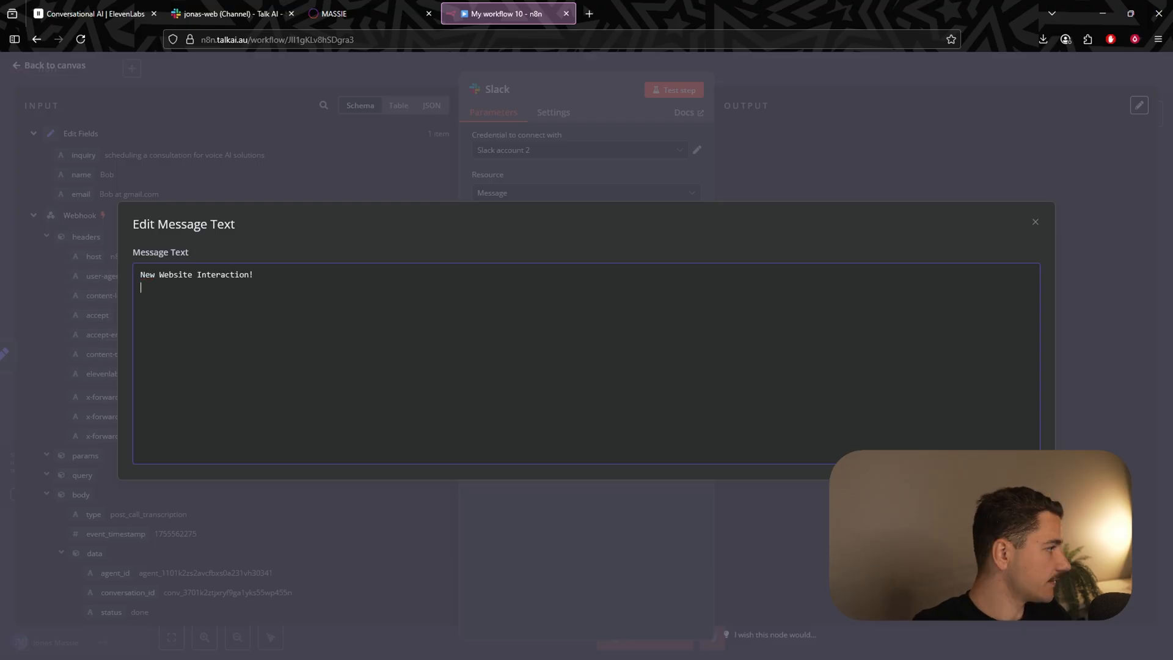
click(1035, 221)
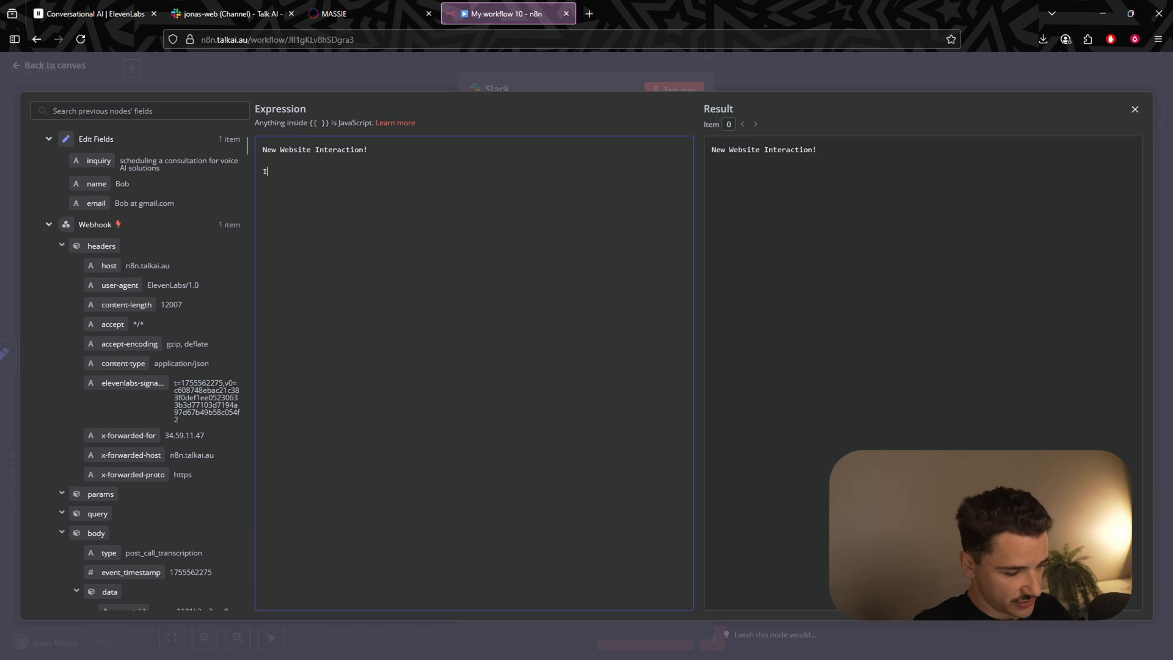
text(nquiry:)
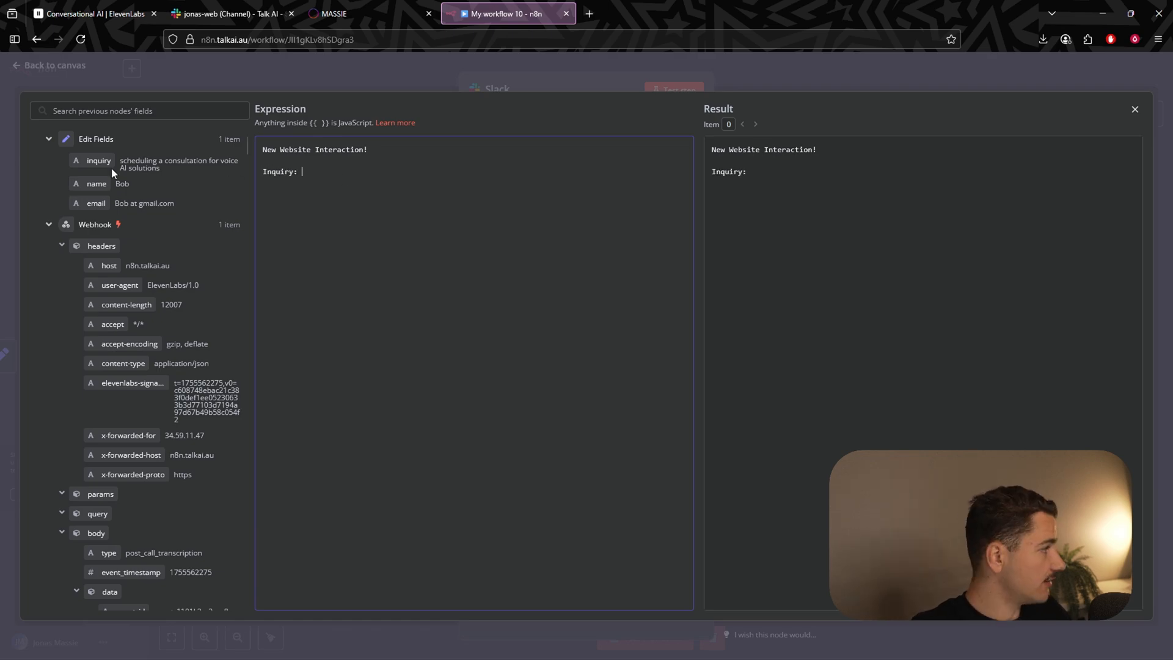
text({{ $json.inquiry }})
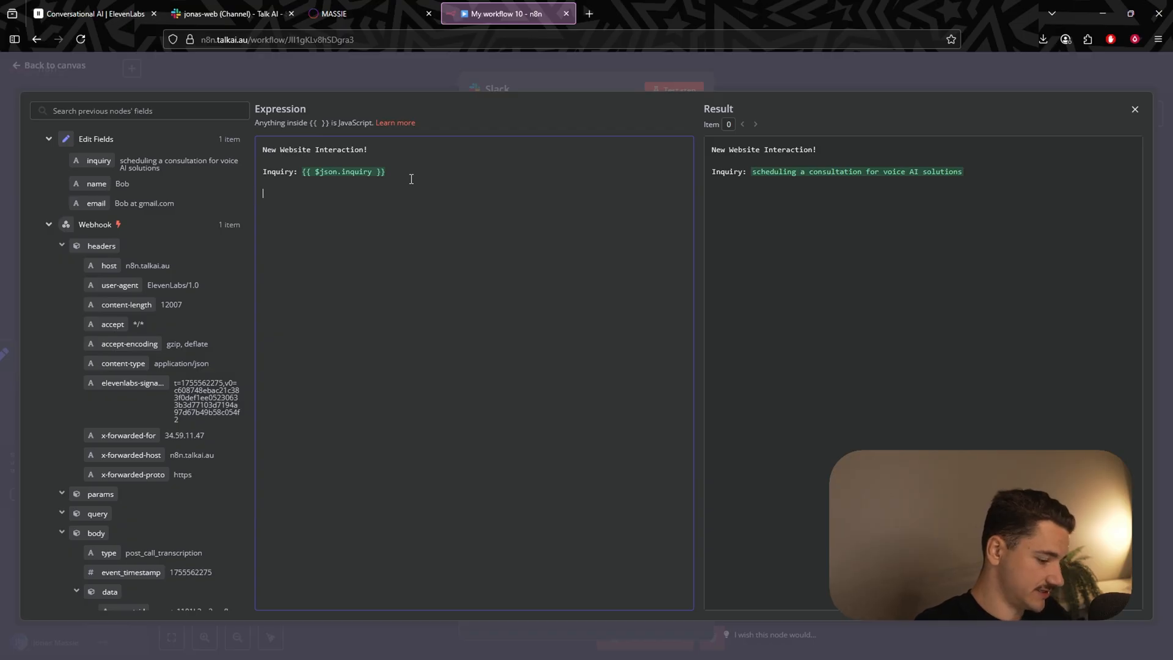
text(Name:)
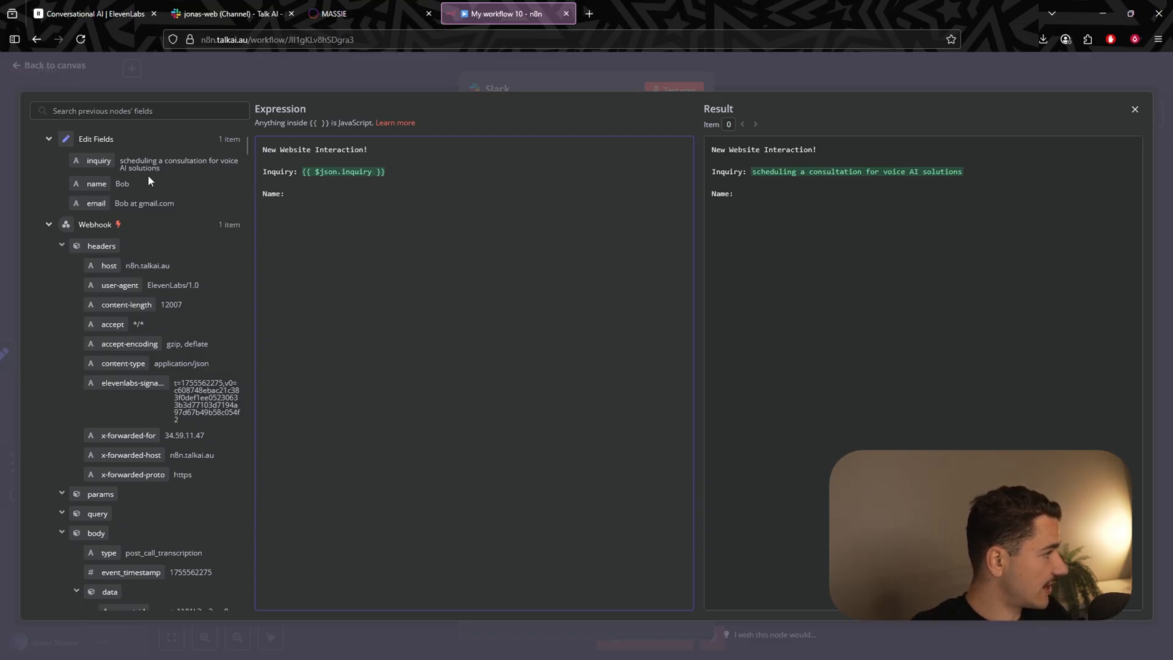
text({{ $json.name }})
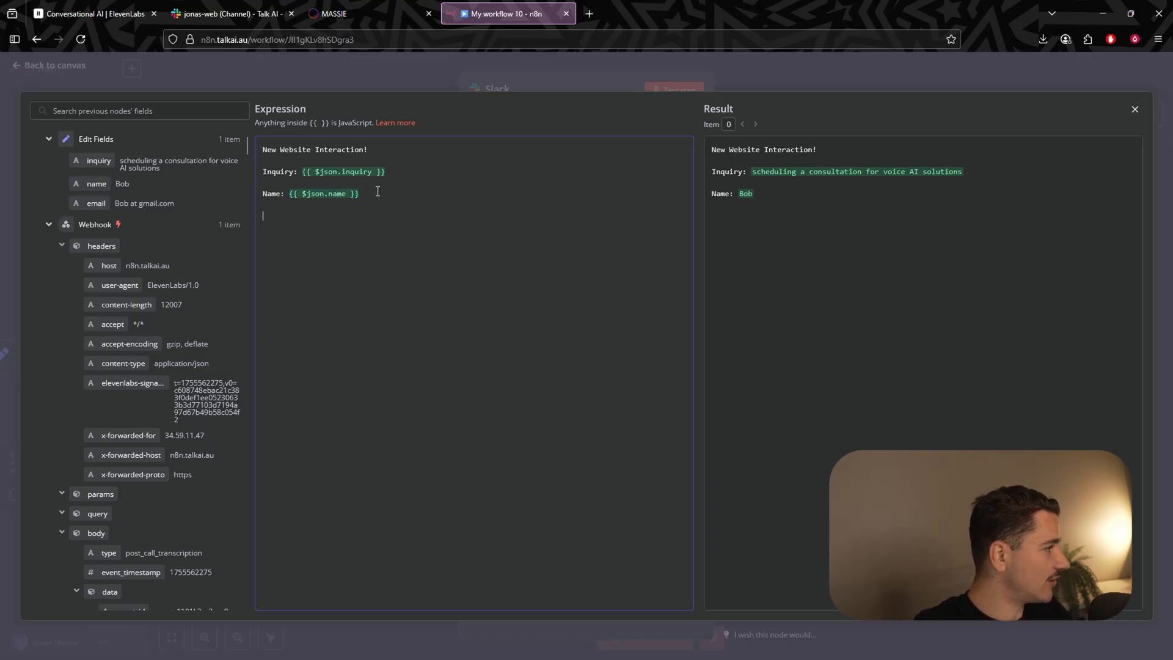
text(Email:)
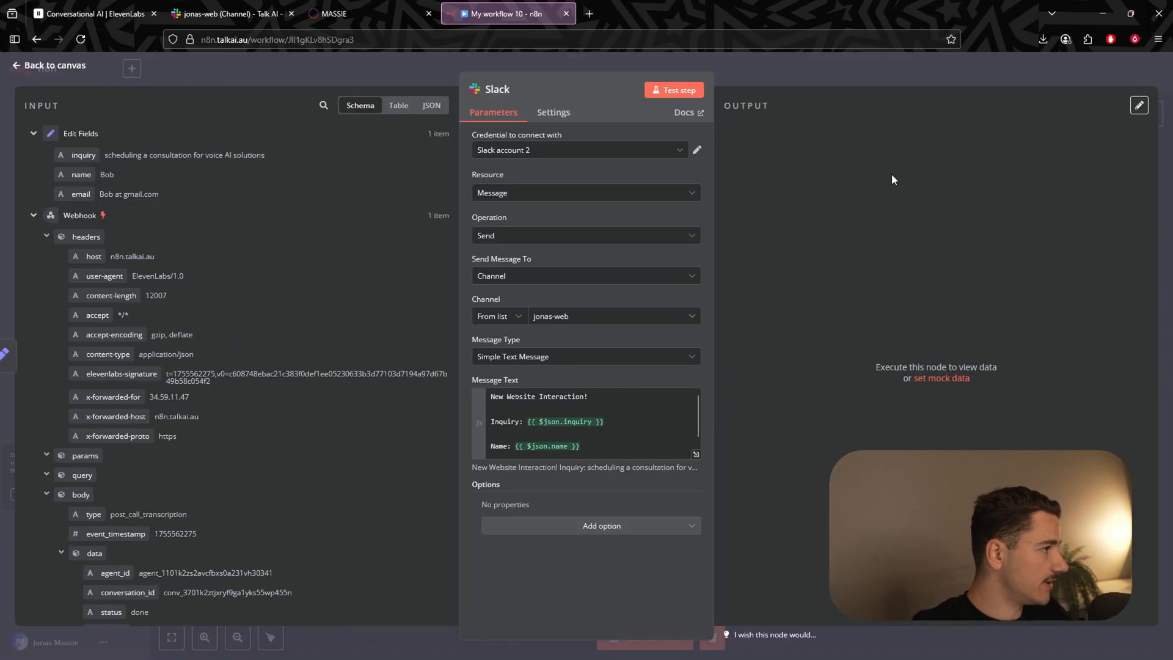
- Test the Slack step and confirm the message posted in the jonas-web channel
click(51, 65)
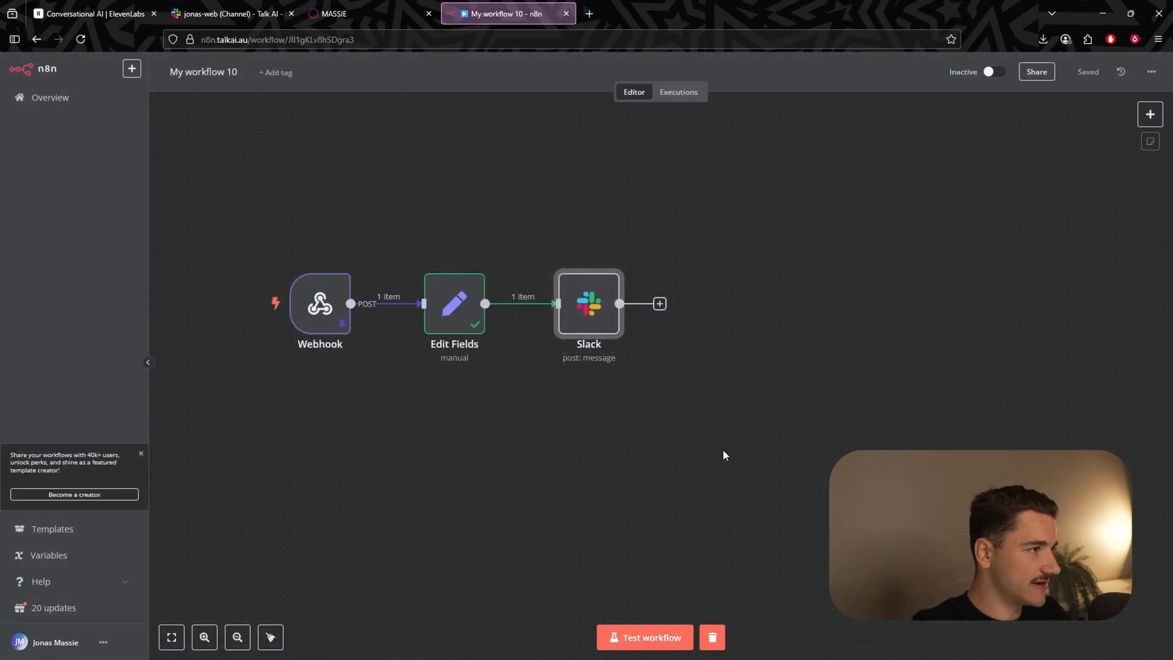
click(644, 638)
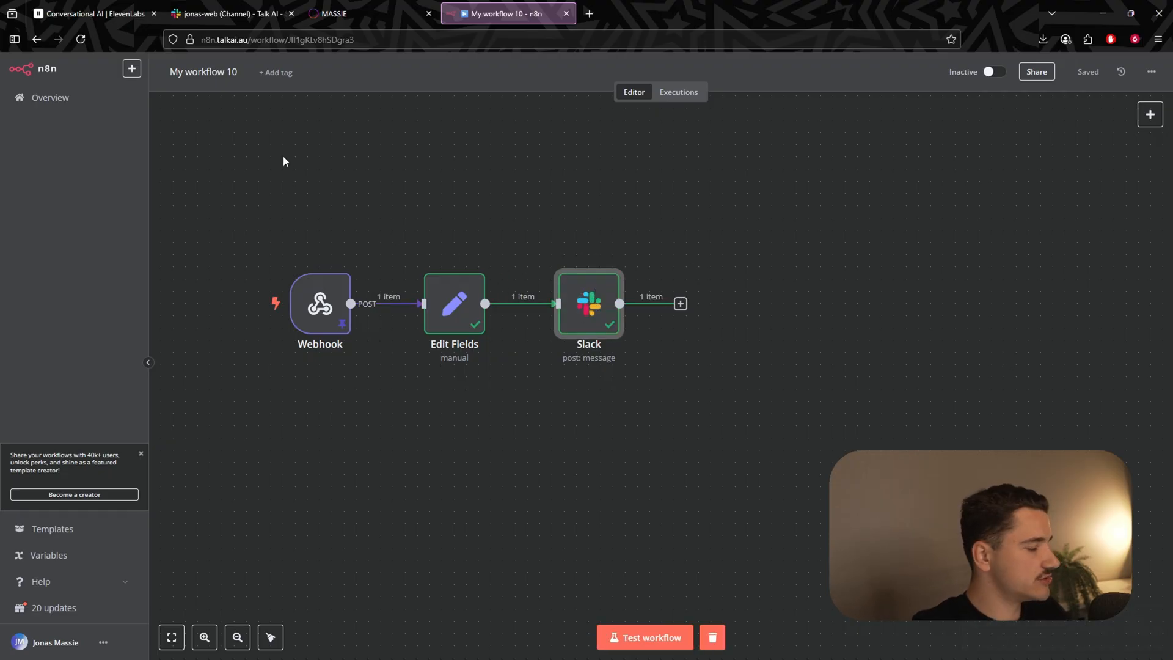
click(229, 14)
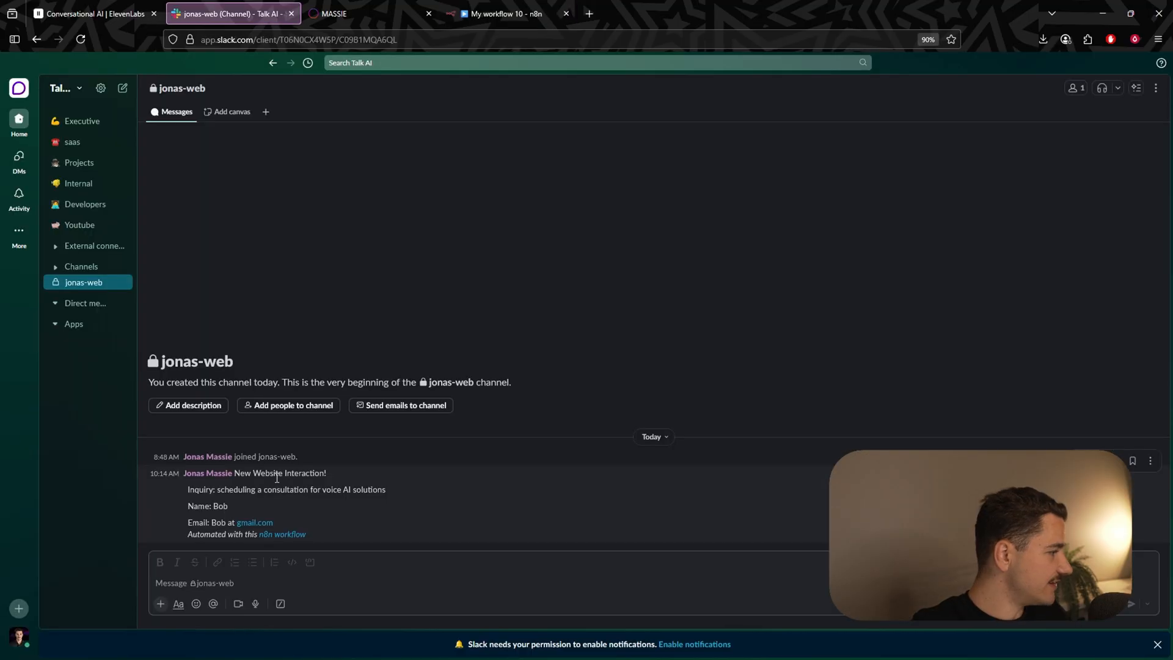